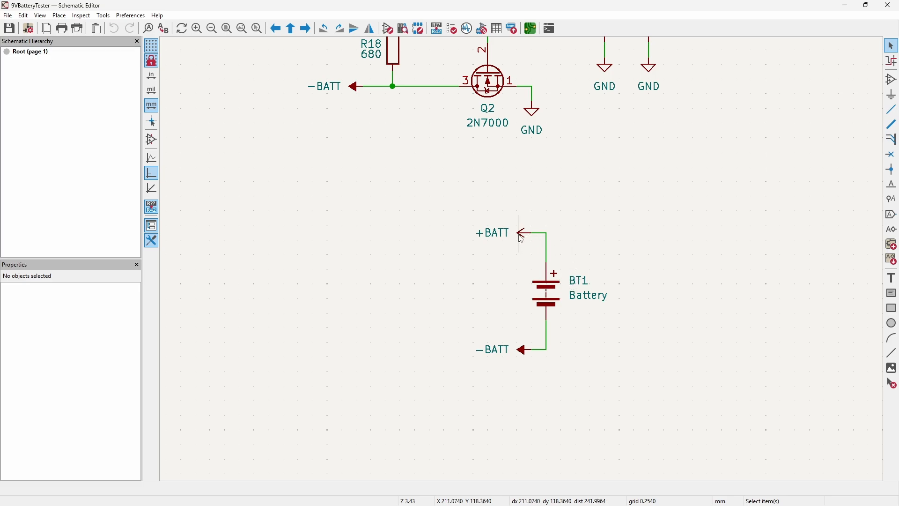
mouse_move(481, 223)
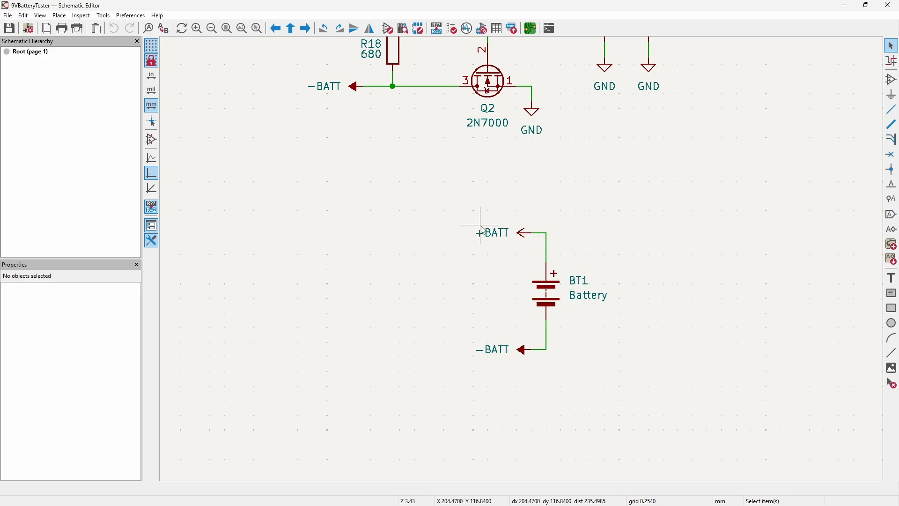
mouse_move(496, 362)
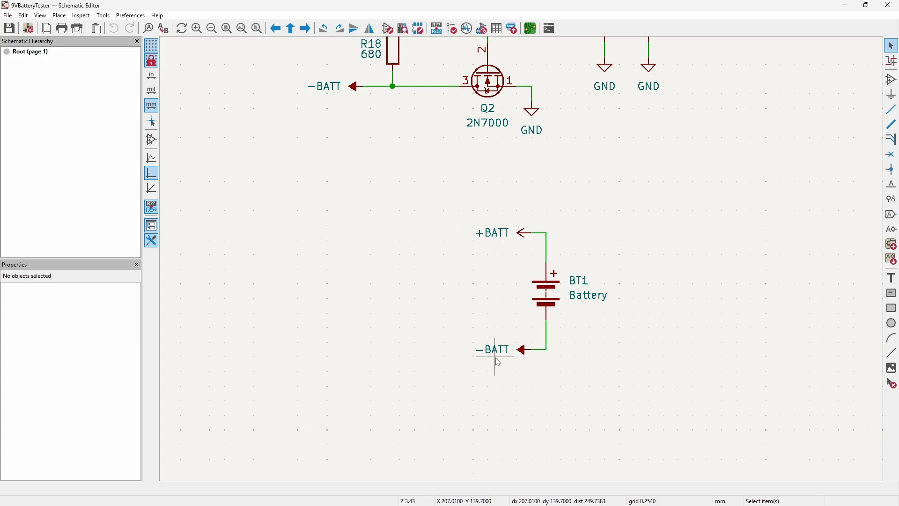
mouse_move(504, 266)
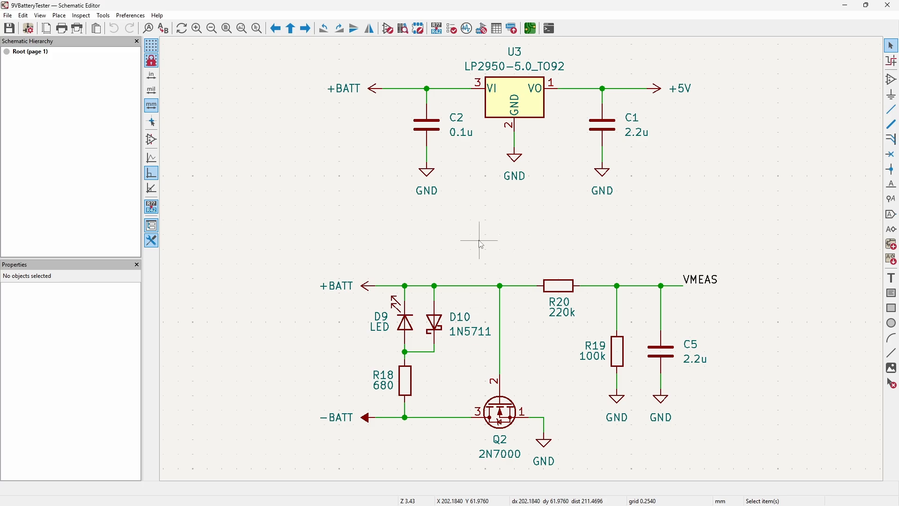
mouse_move(450, 246)
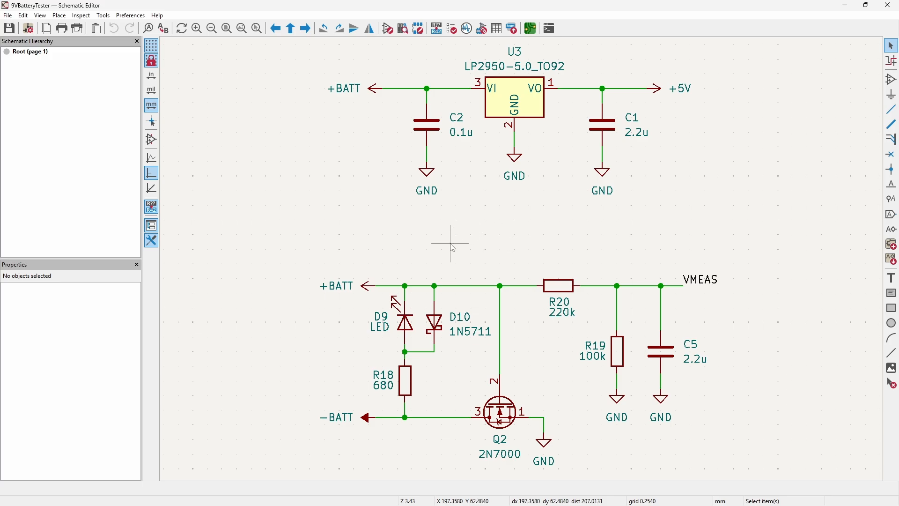
mouse_move(304, 372)
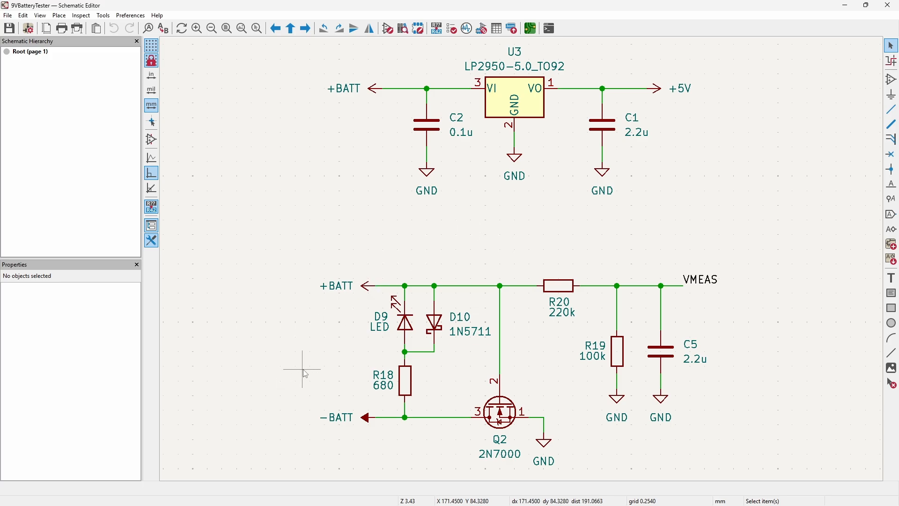
mouse_move(391, 363)
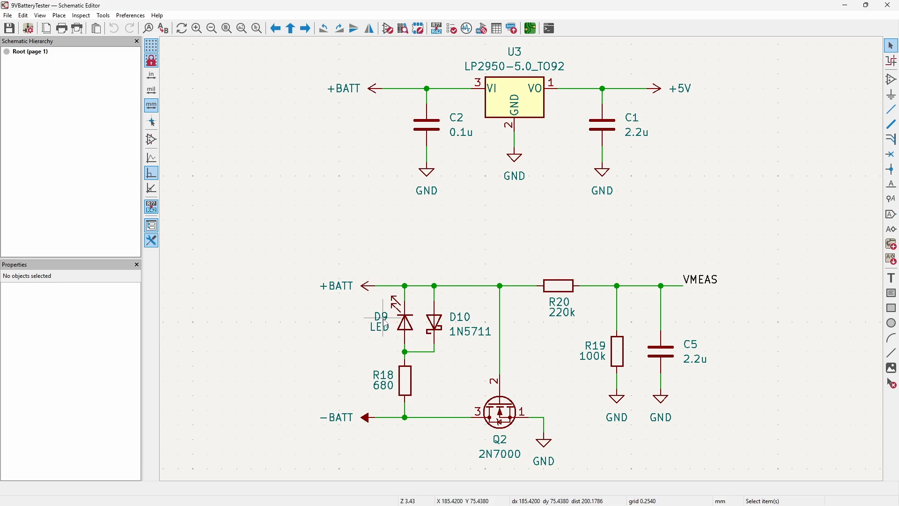
mouse_move(386, 383)
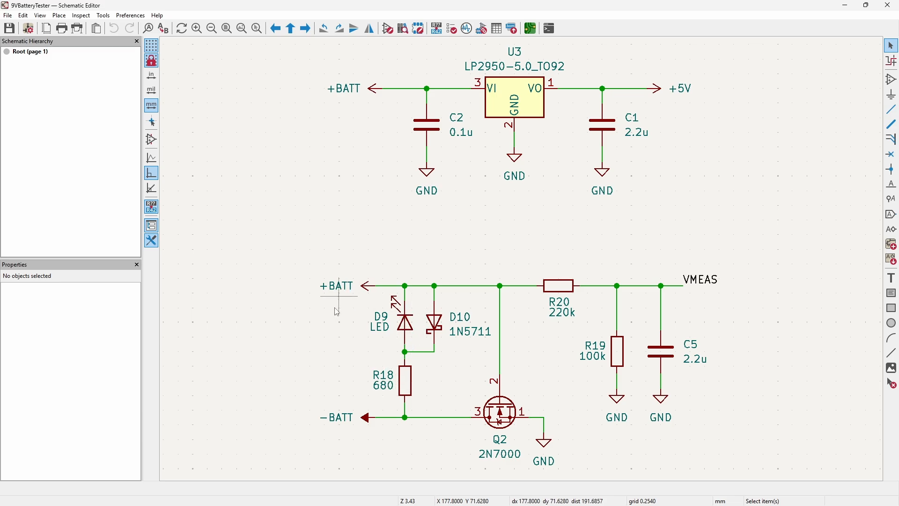
mouse_move(379, 345)
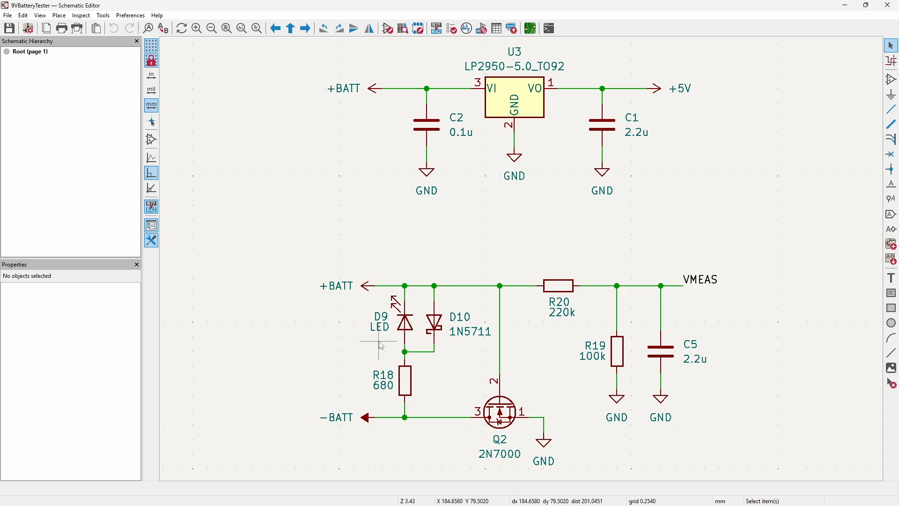
mouse_move(381, 335)
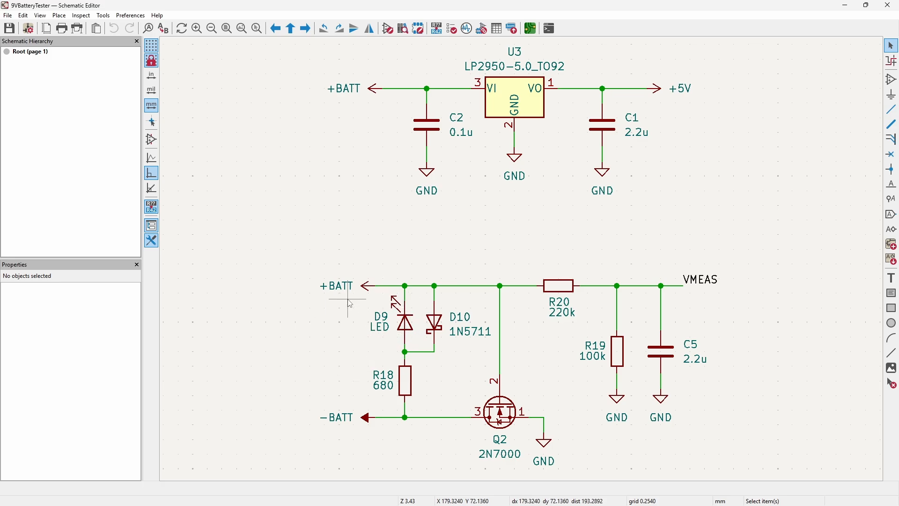
mouse_move(435, 292)
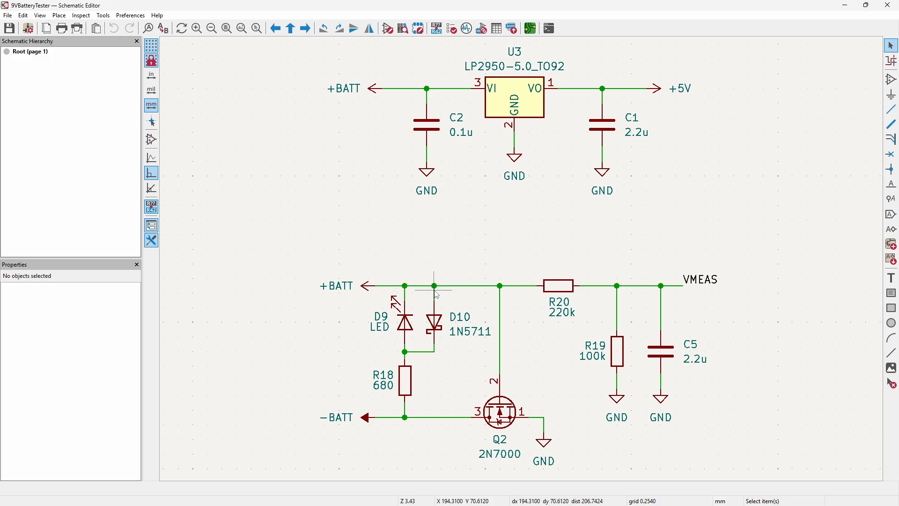
mouse_move(439, 319)
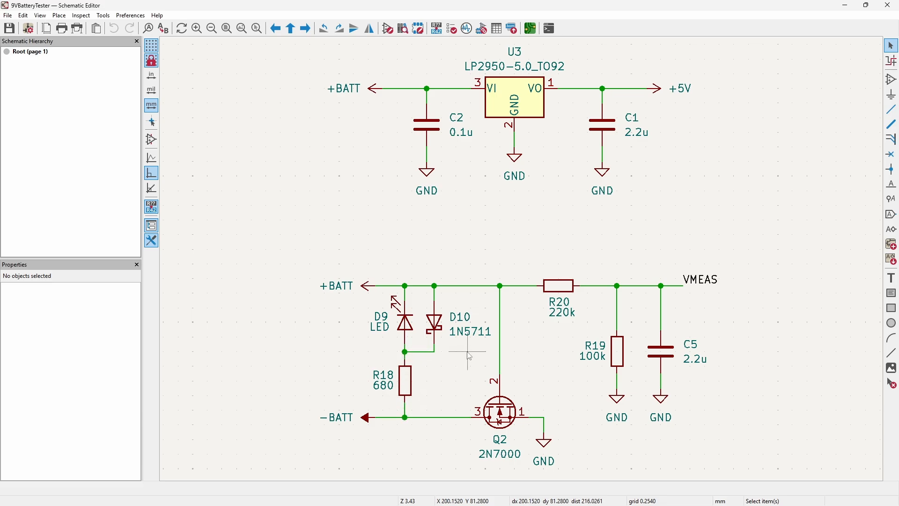
mouse_move(473, 360)
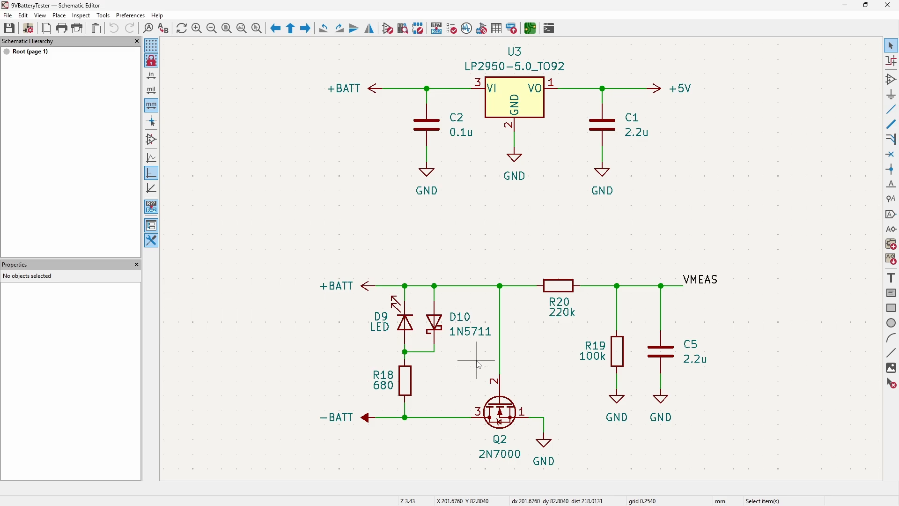
mouse_move(500, 419)
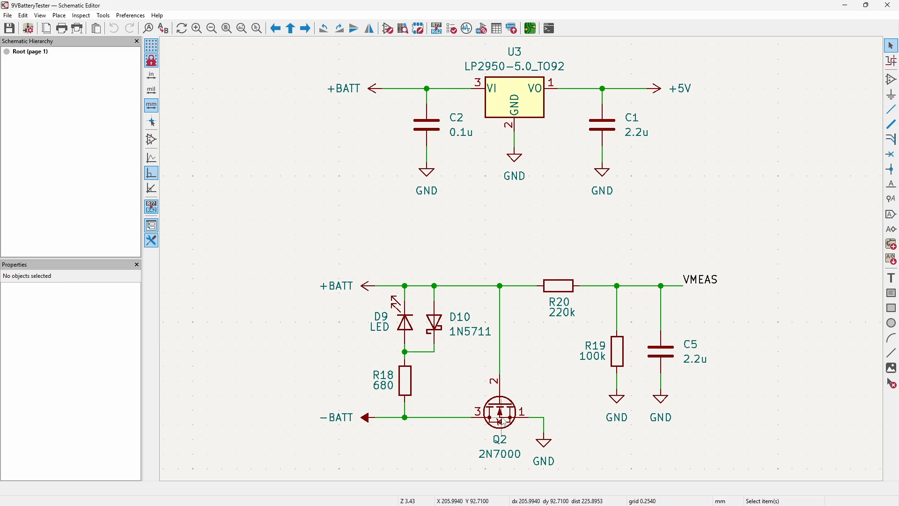
mouse_move(373, 418)
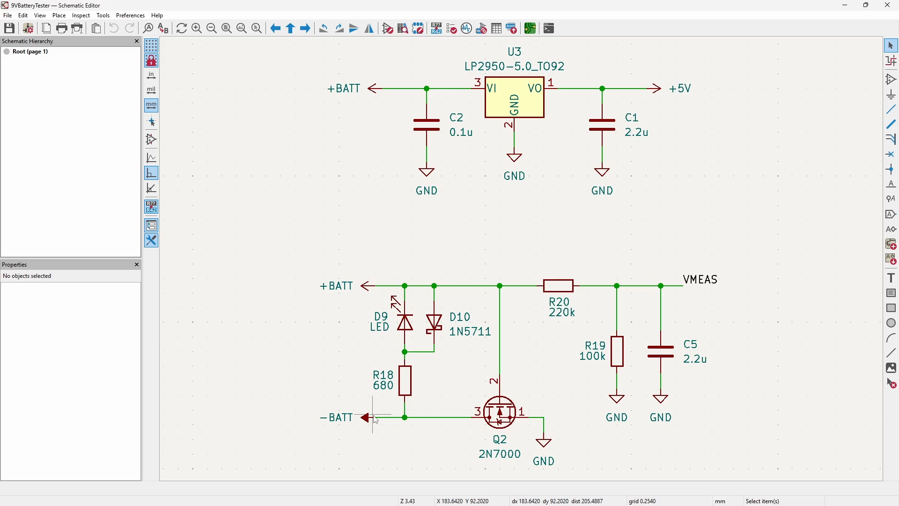
mouse_move(353, 384)
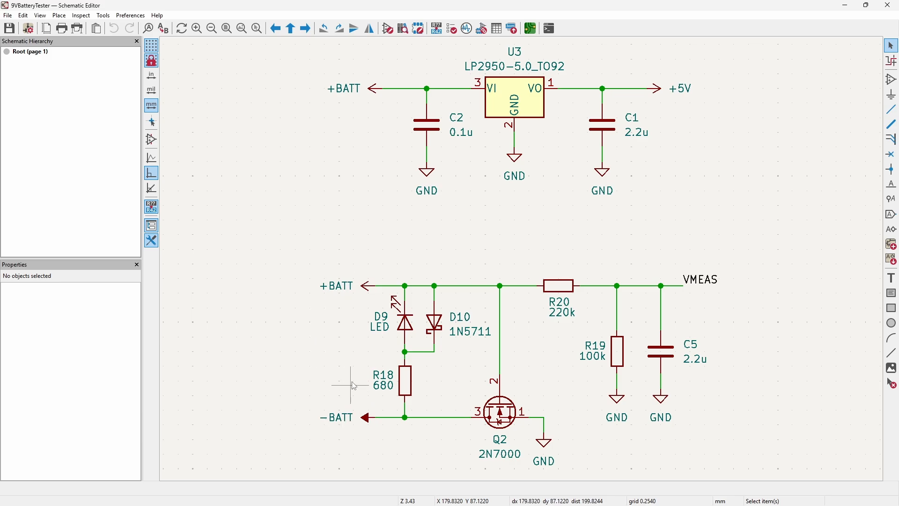
mouse_move(701, 346)
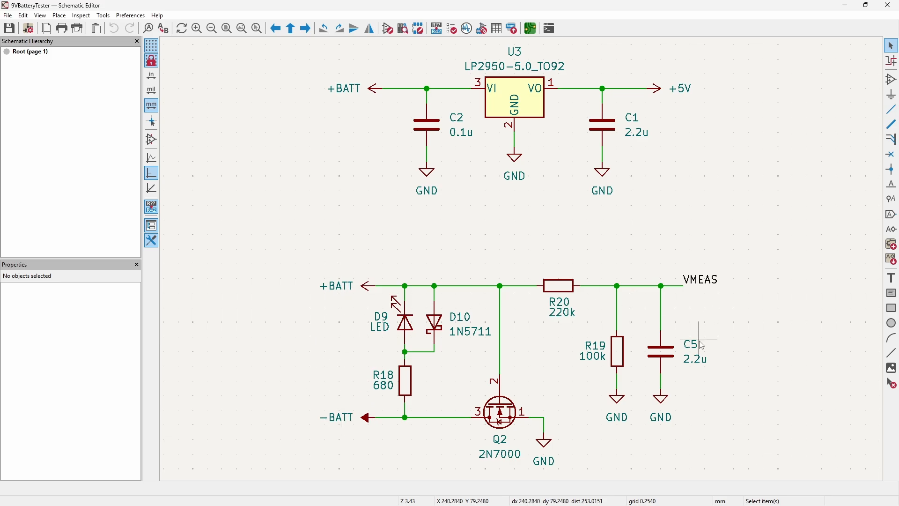
mouse_move(536, 456)
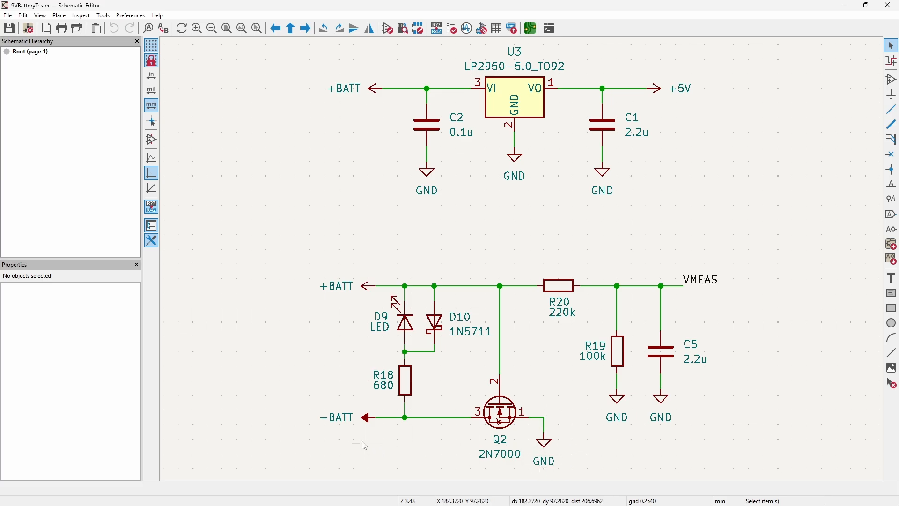
mouse_move(546, 422)
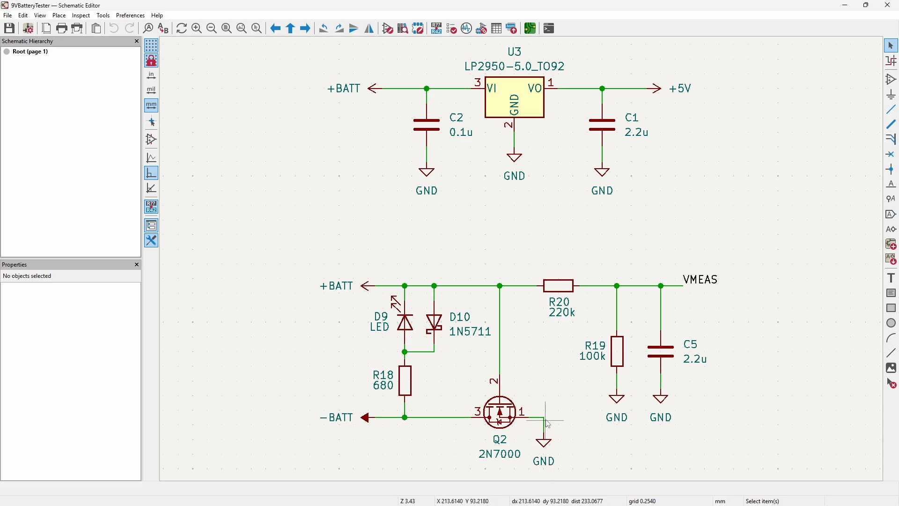
mouse_move(487, 424)
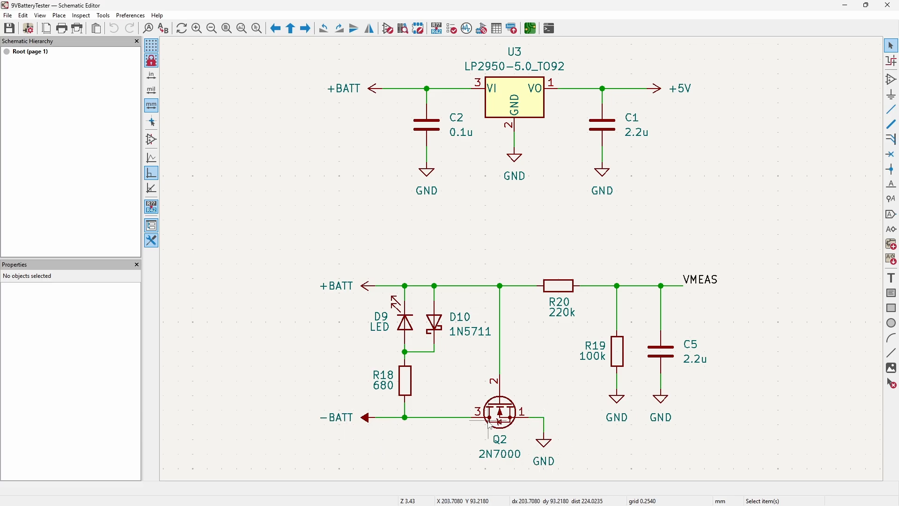
mouse_move(499, 414)
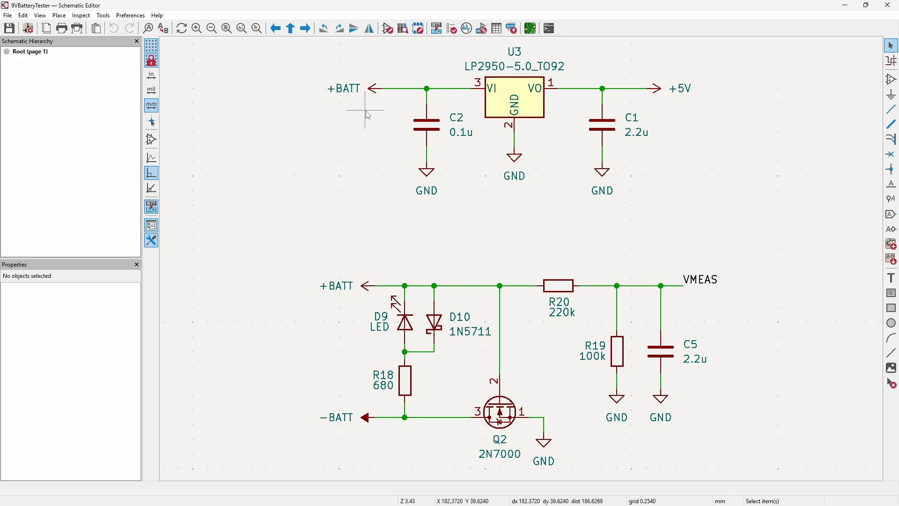
mouse_move(404, 89)
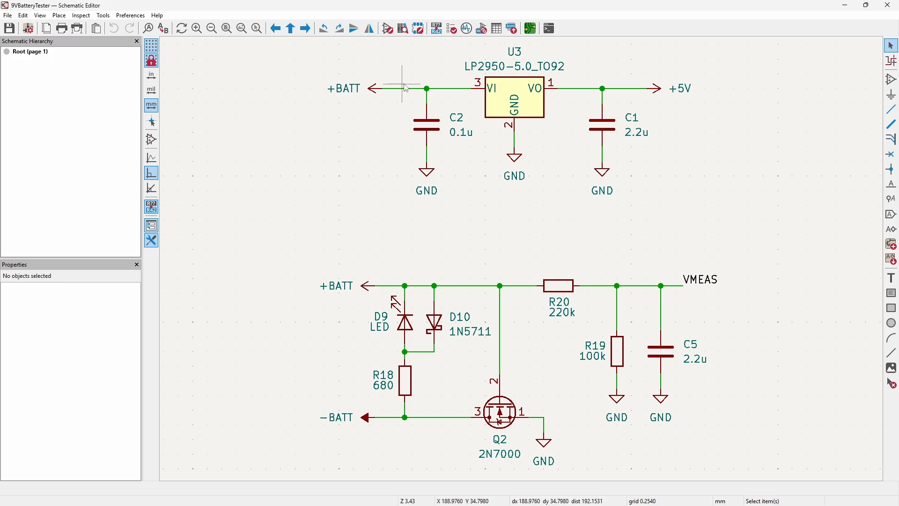
mouse_move(502, 67)
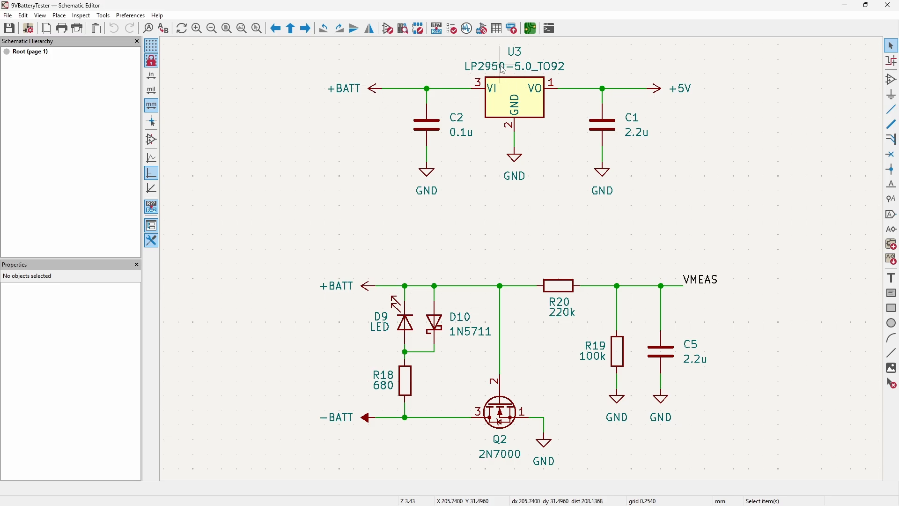
mouse_move(434, 134)
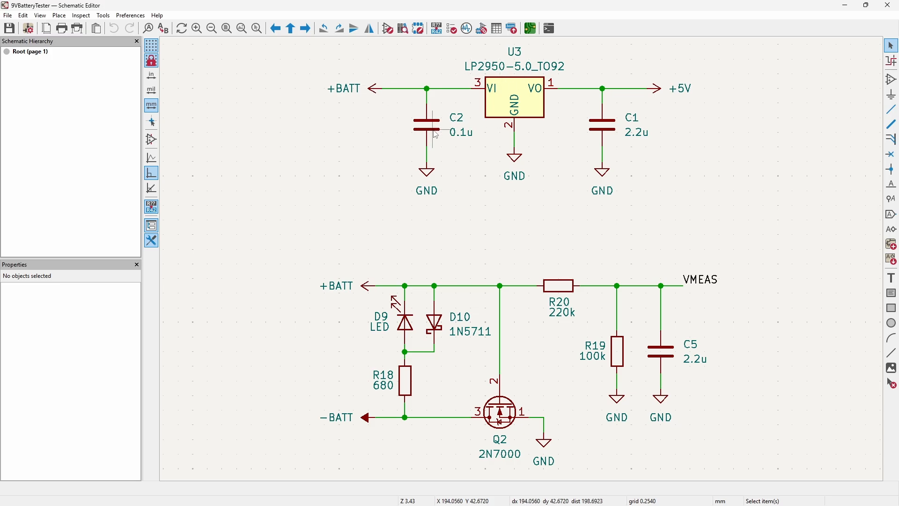
mouse_move(619, 137)
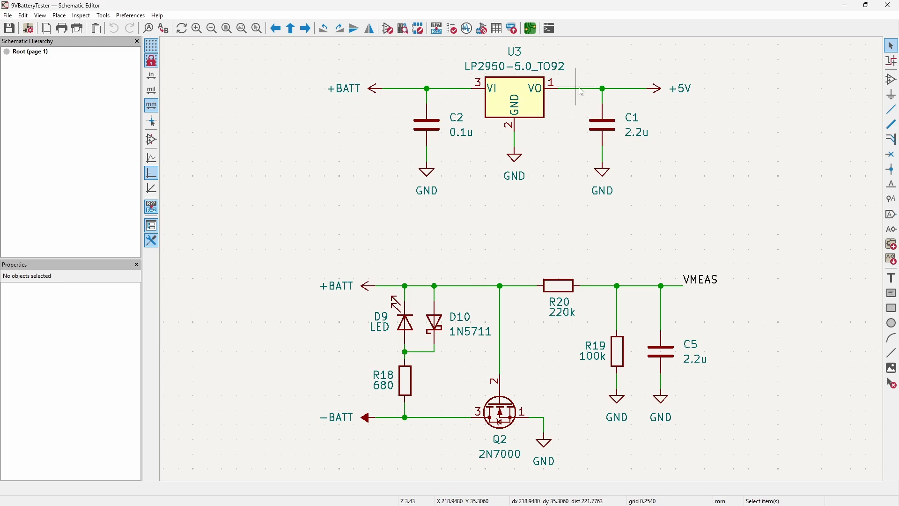
mouse_move(651, 97)
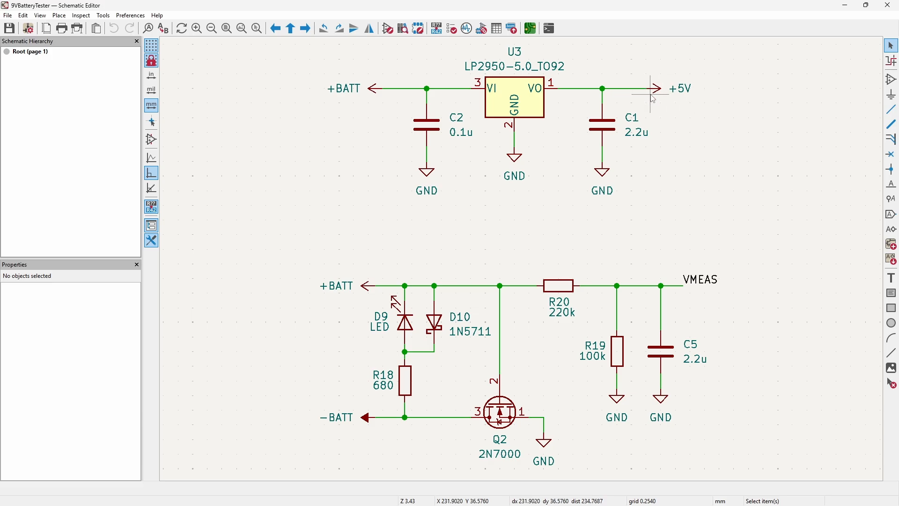
mouse_move(612, 238)
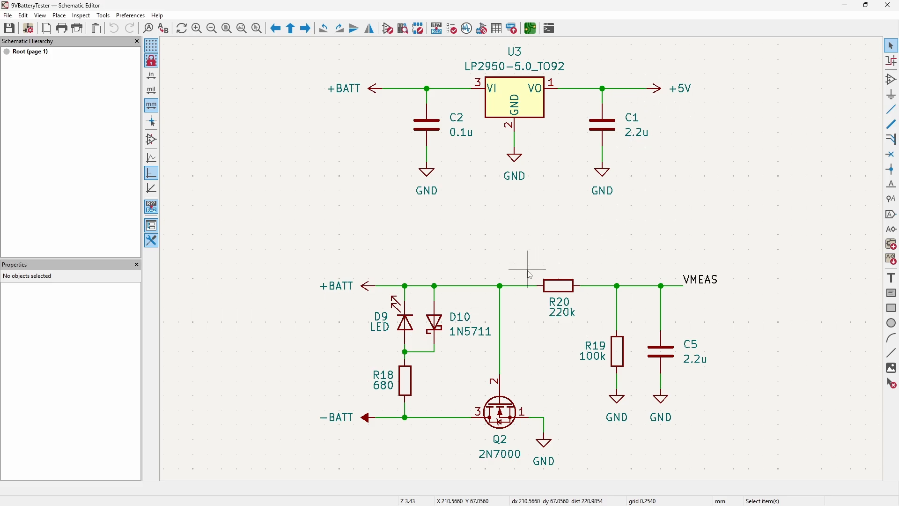
mouse_move(491, 279)
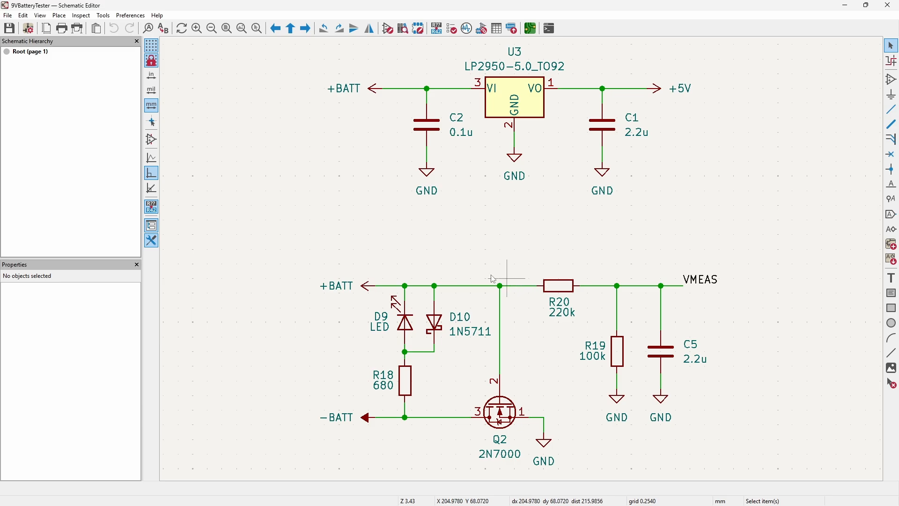
mouse_move(536, 295)
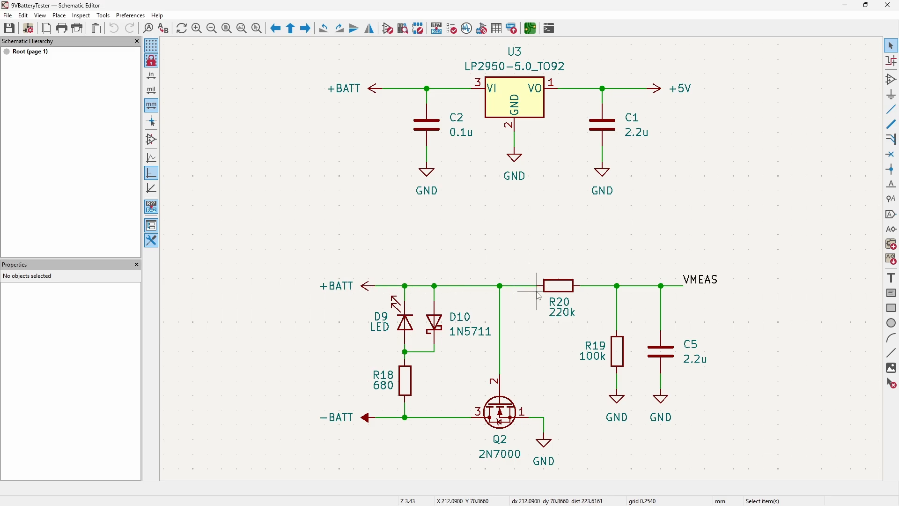
mouse_move(576, 322)
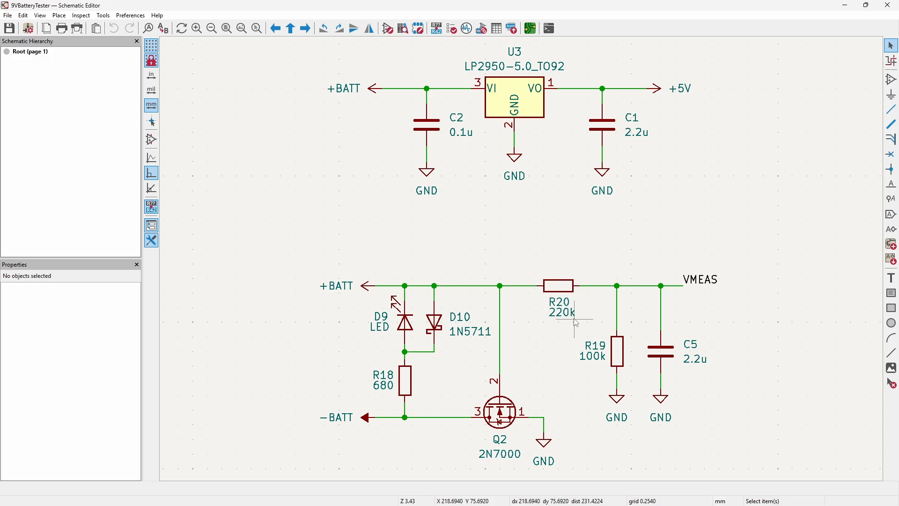
mouse_move(613, 364)
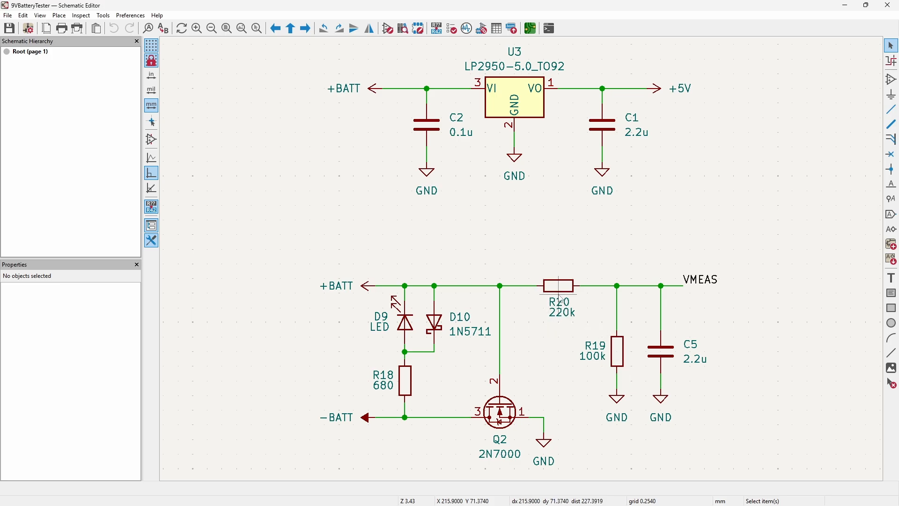
mouse_move(640, 327)
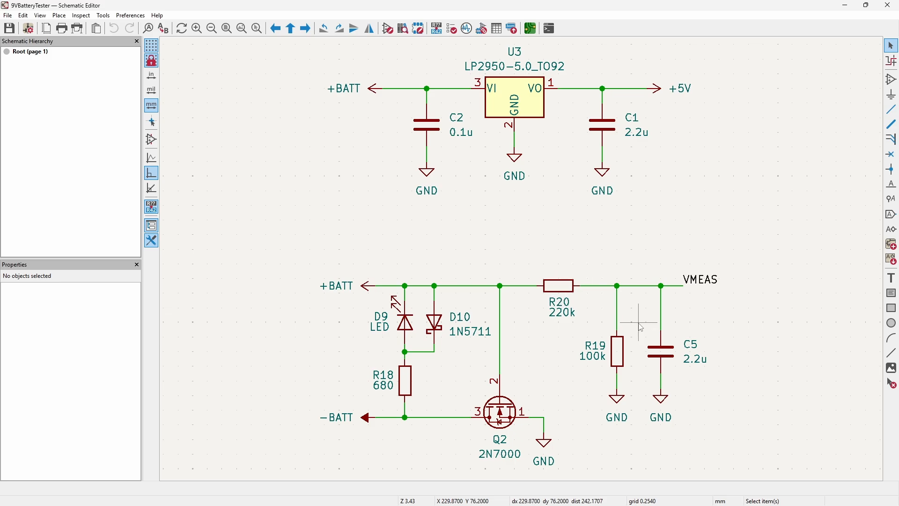
mouse_move(725, 338)
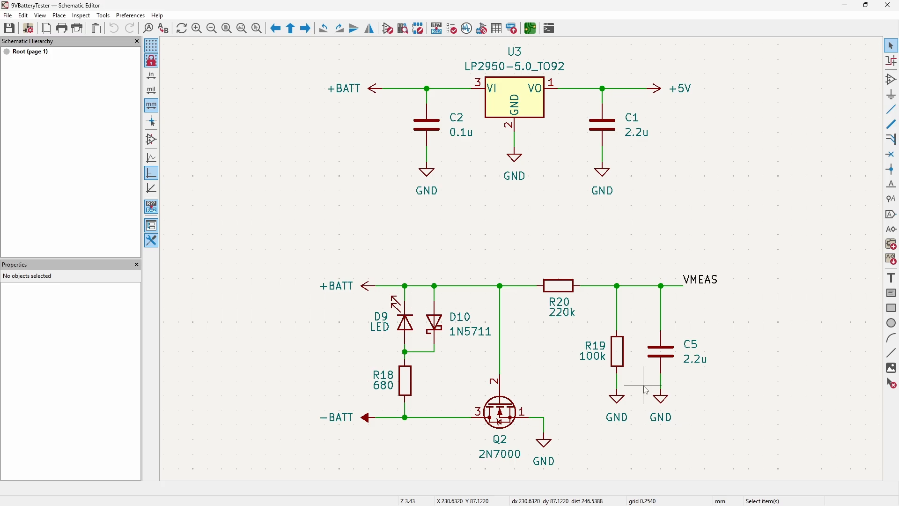
mouse_move(736, 295)
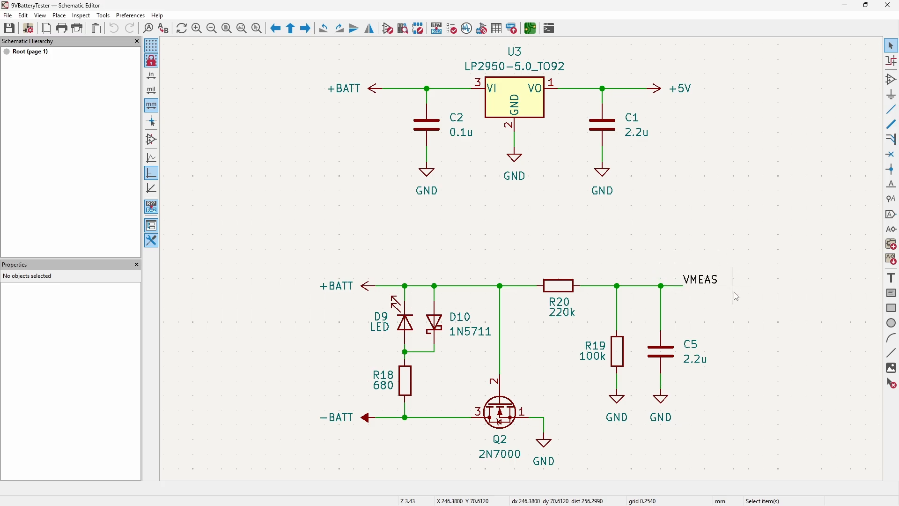
mouse_move(680, 293)
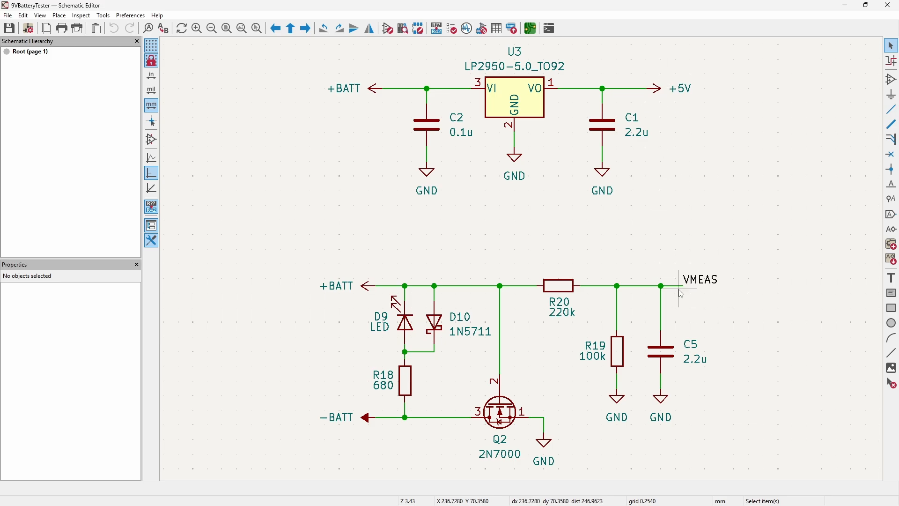
mouse_move(711, 284)
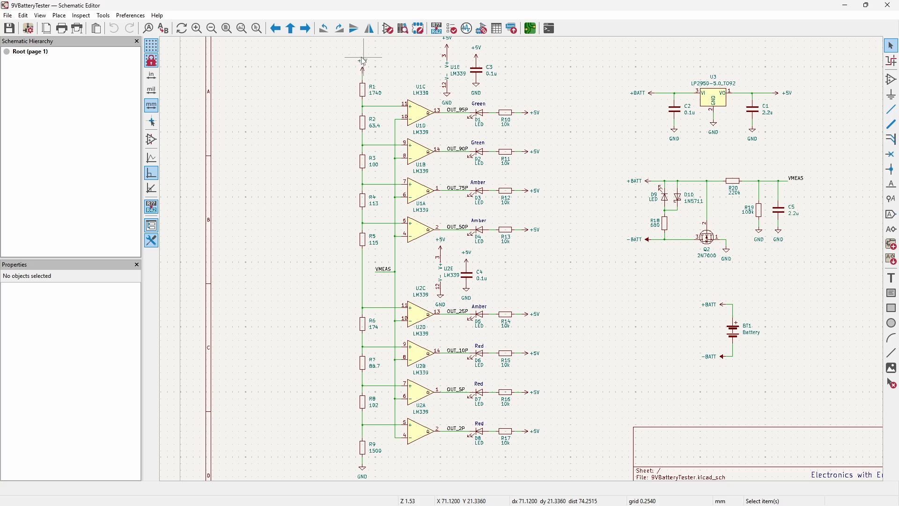
mouse_move(354, 473)
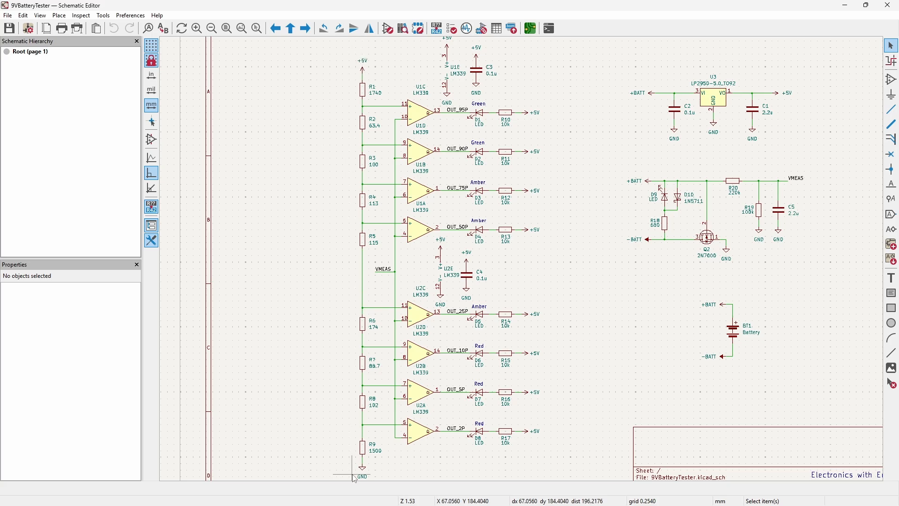
mouse_move(357, 125)
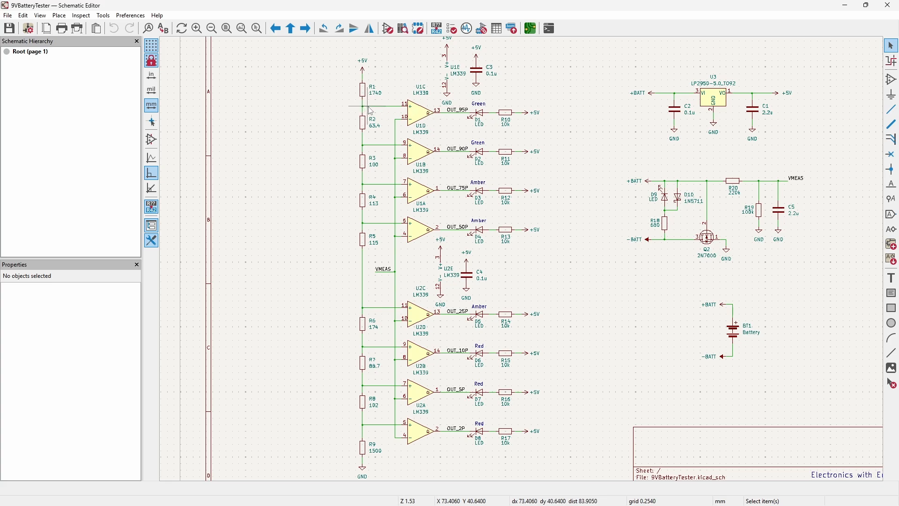
mouse_move(381, 145)
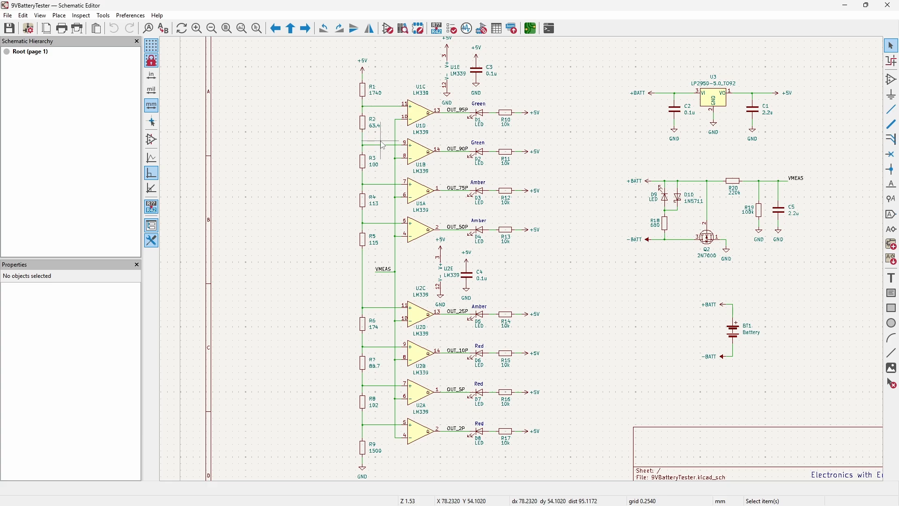
mouse_move(384, 109)
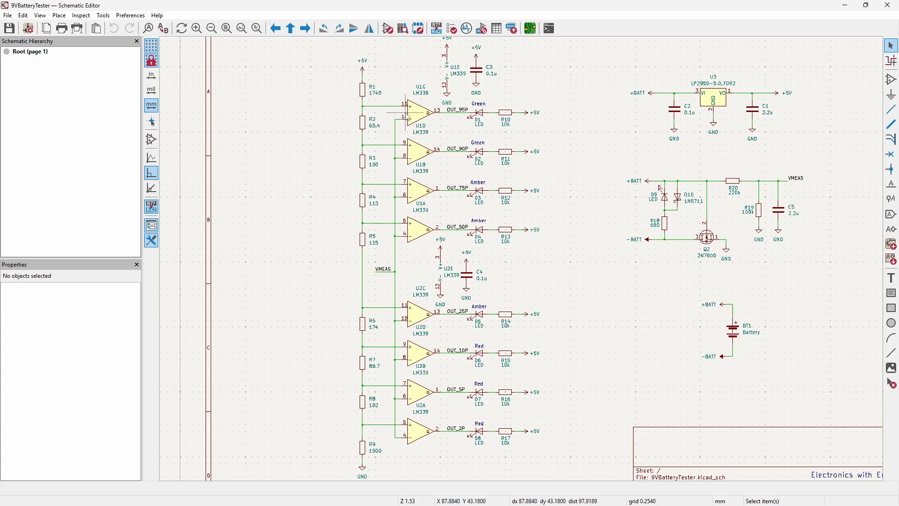
mouse_move(357, 152)
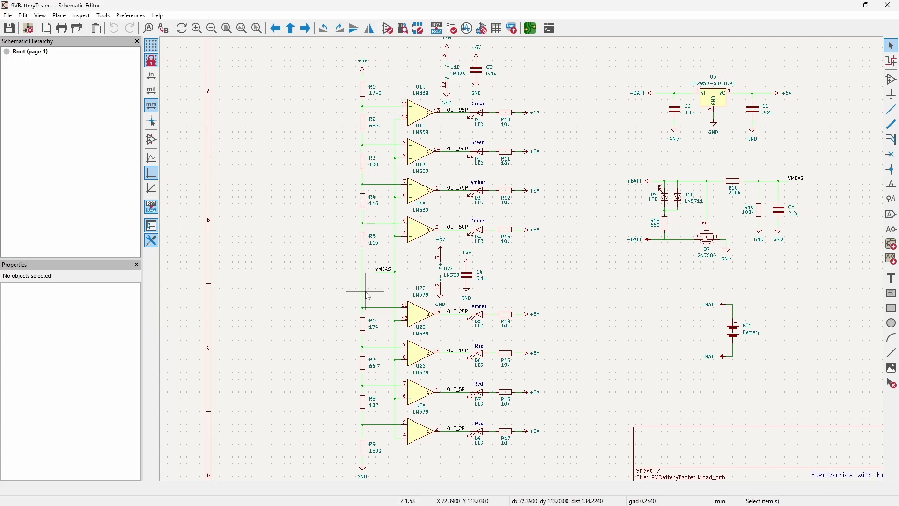
mouse_move(366, 292)
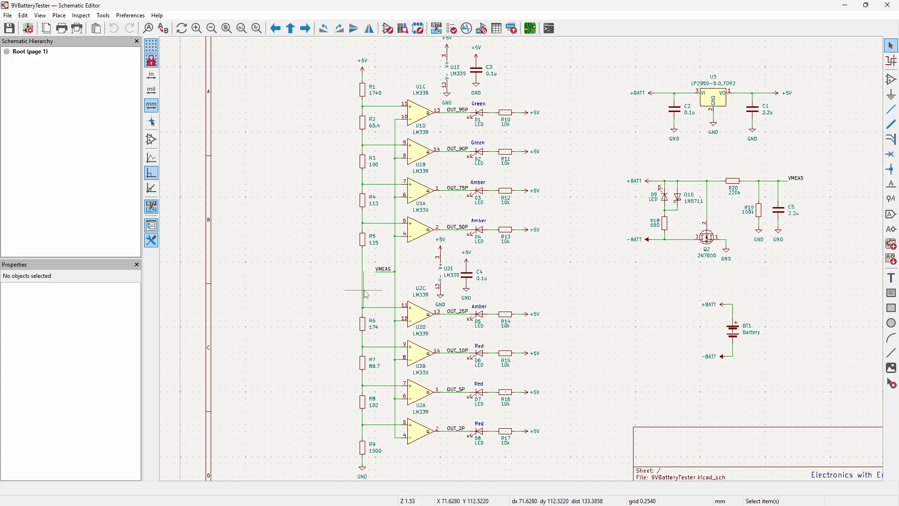
mouse_move(353, 60)
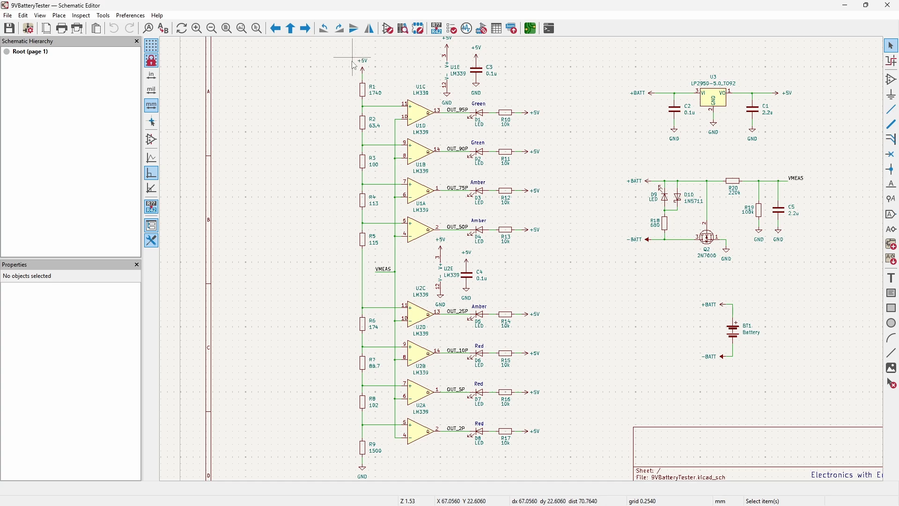
mouse_move(366, 88)
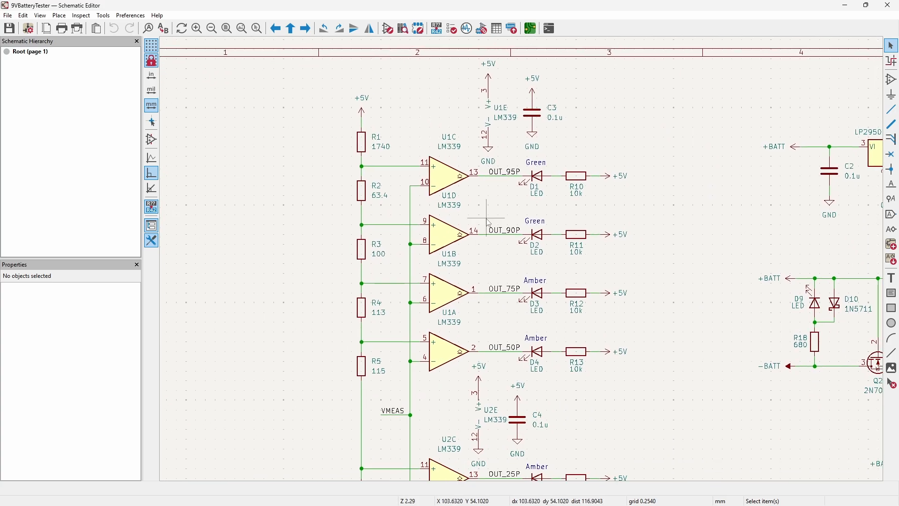
mouse_move(487, 224)
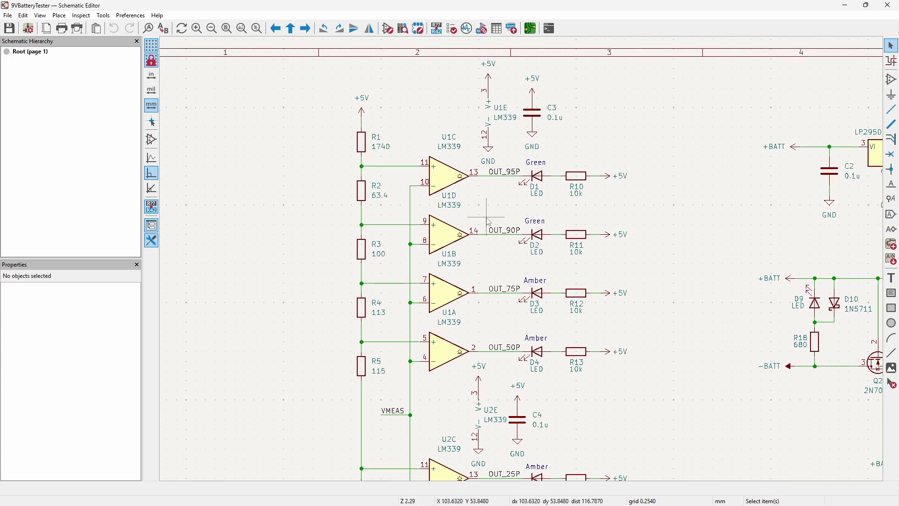
mouse_move(459, 252)
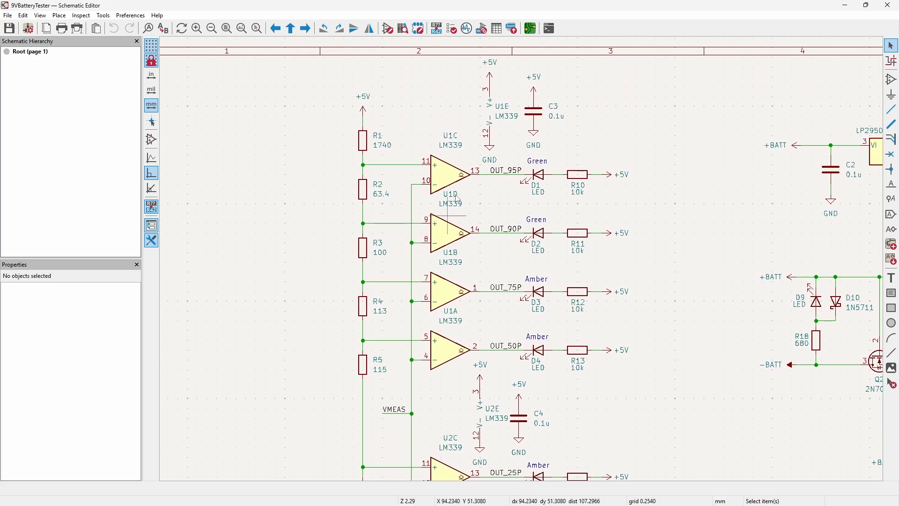
left_click(497, 112)
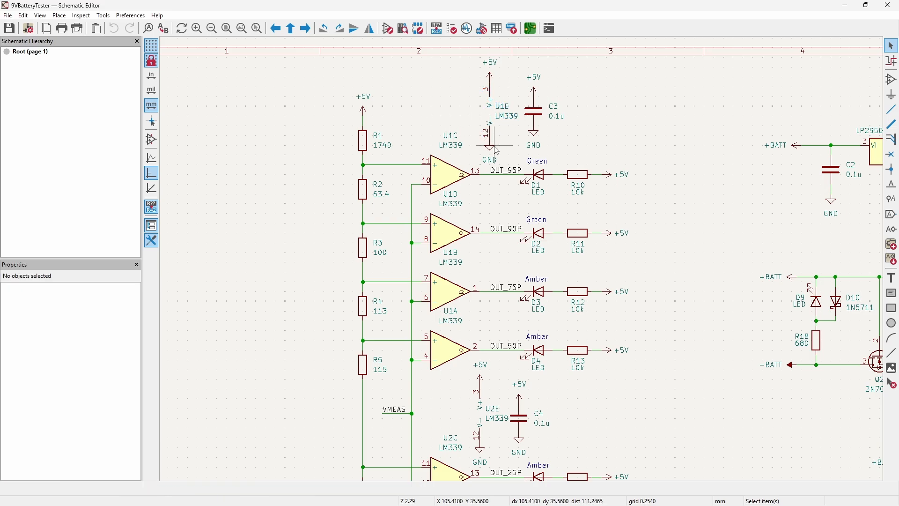
mouse_move(492, 63)
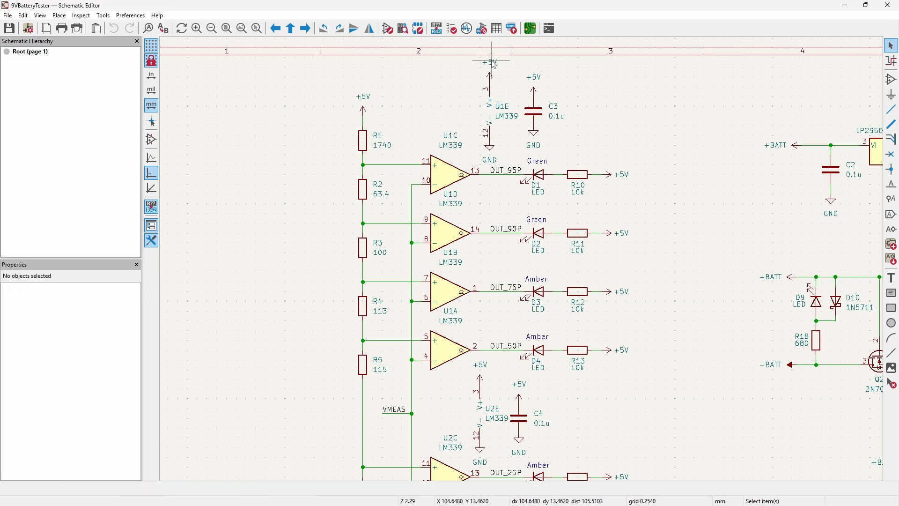
mouse_move(538, 119)
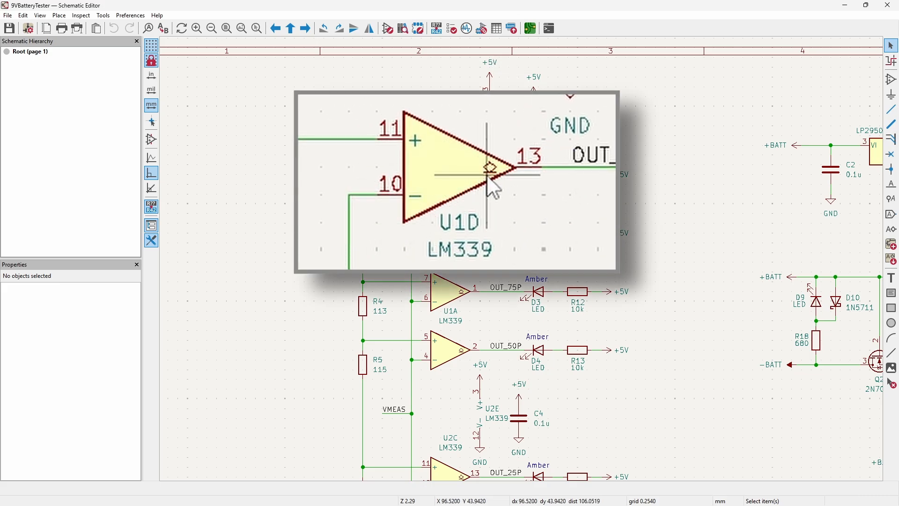
mouse_move(489, 172)
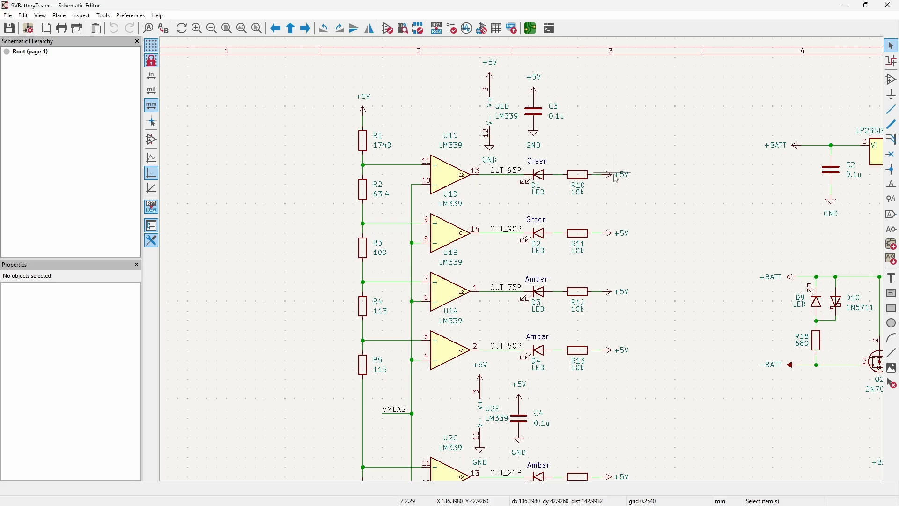
mouse_move(613, 177)
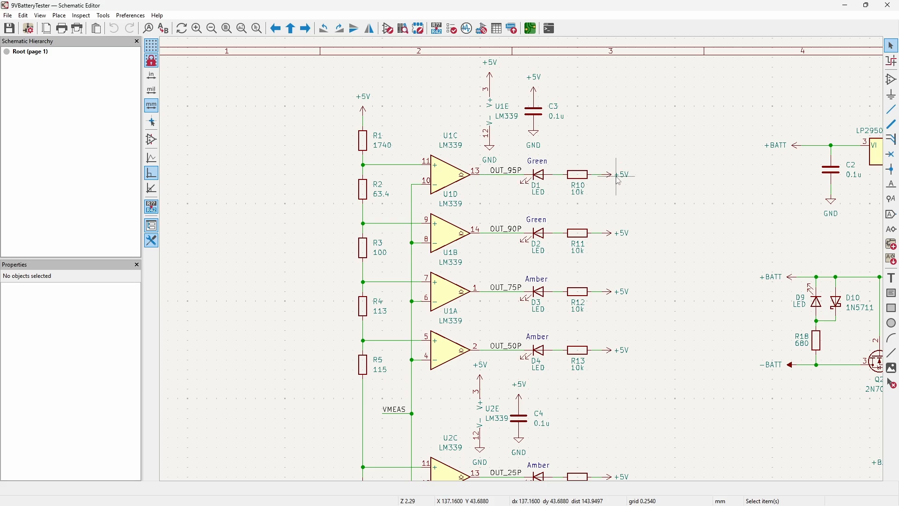
mouse_move(479, 184)
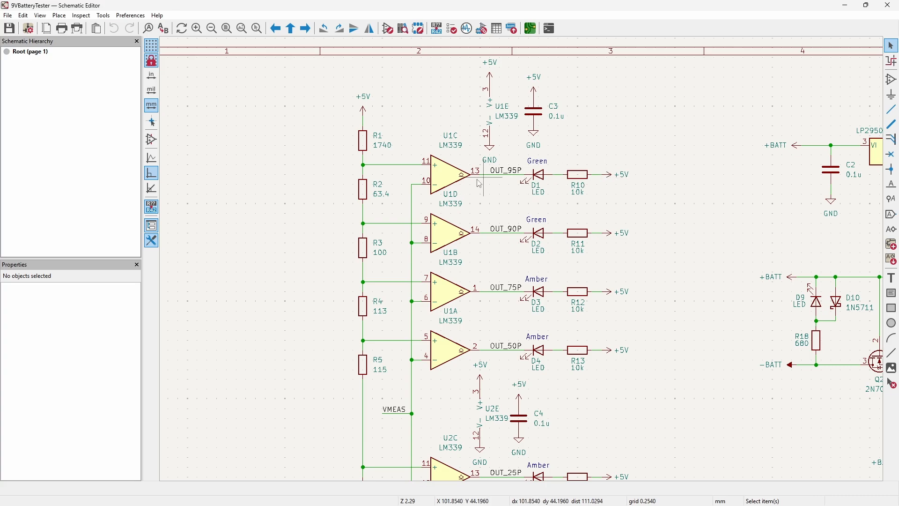
mouse_move(500, 208)
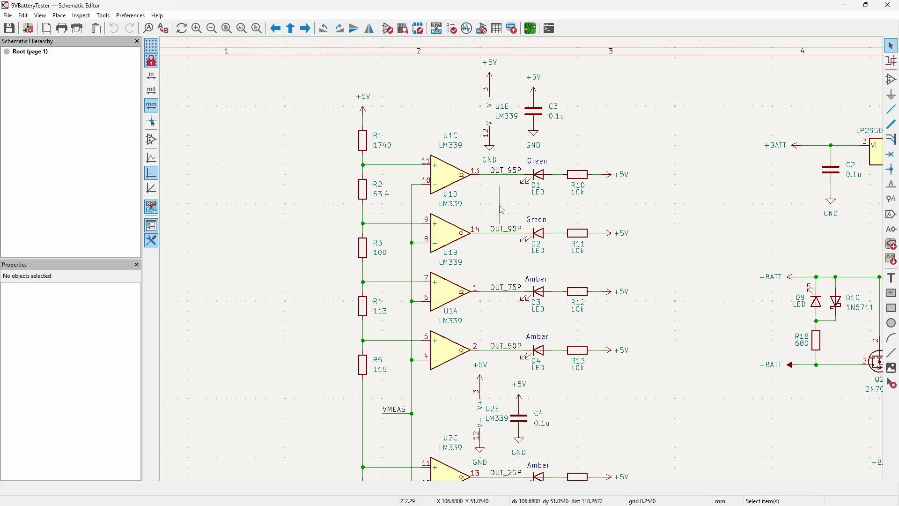
scroll("down", 3)
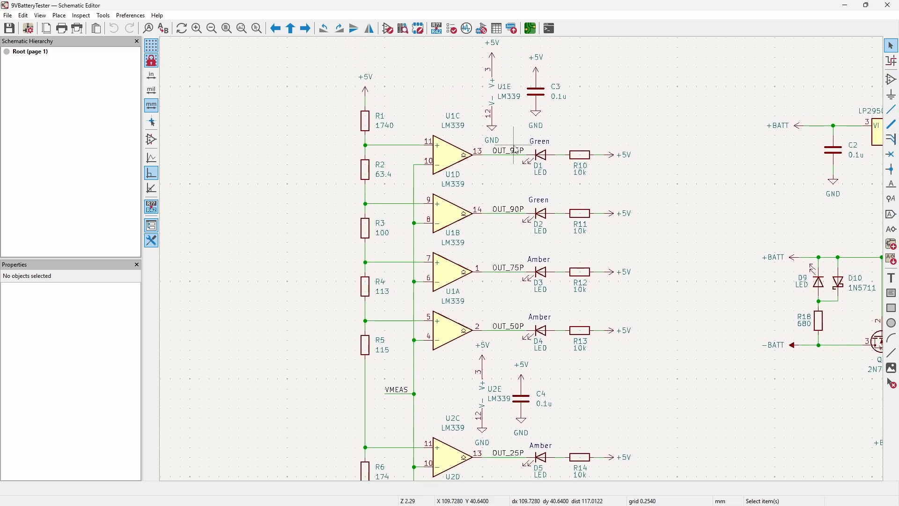
mouse_move(516, 190)
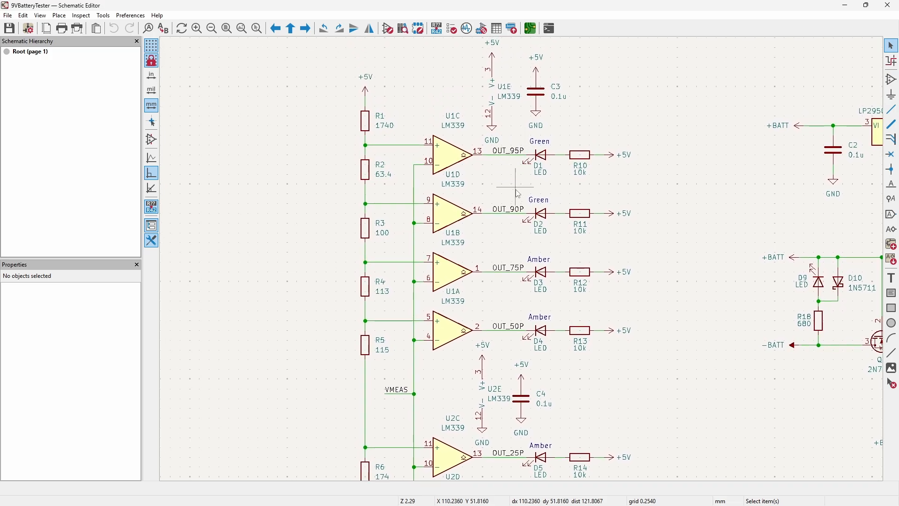
mouse_move(527, 402)
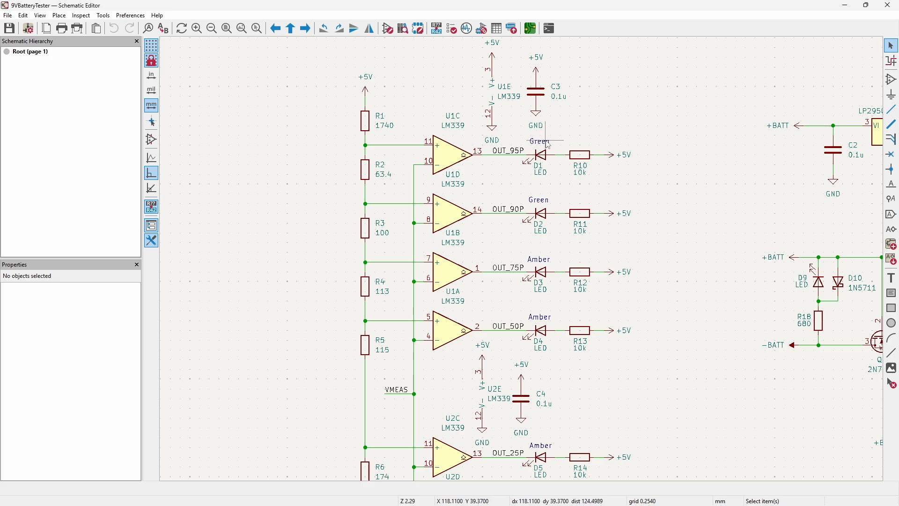
left_click(538, 141)
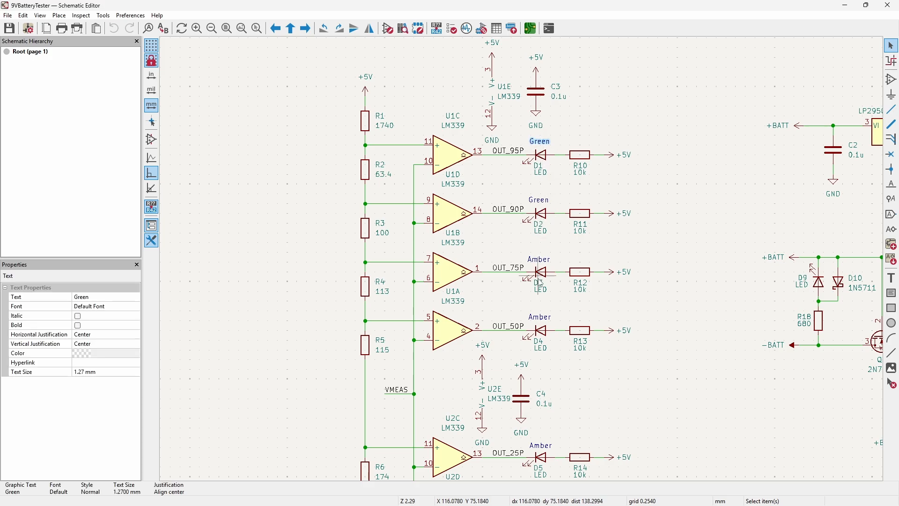
scroll("down", 3)
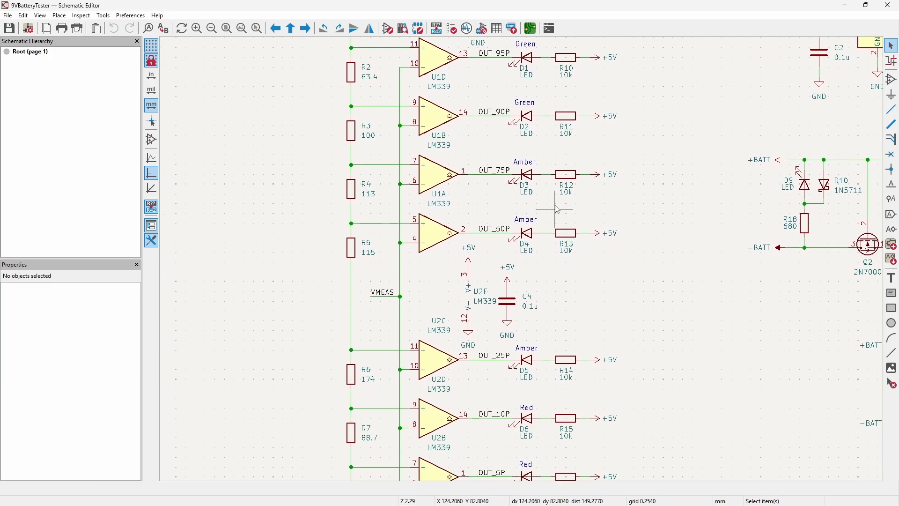
left_click(242, 27)
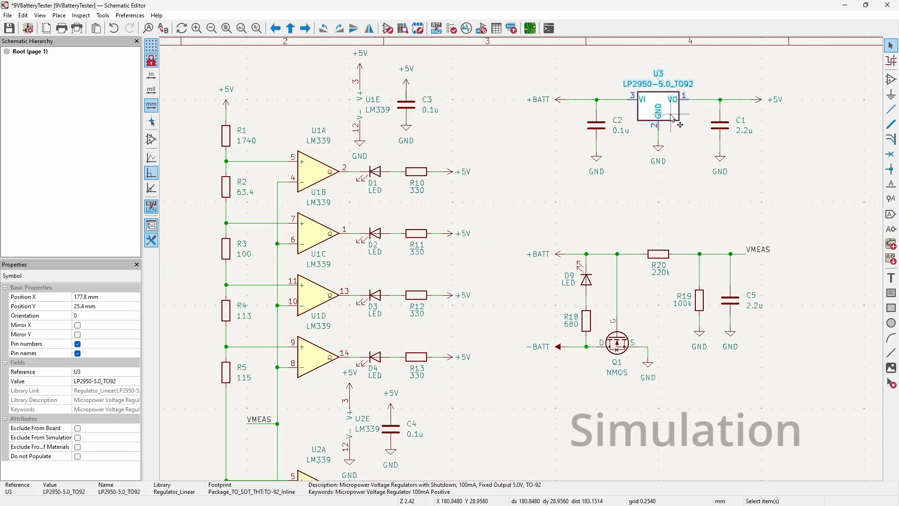
Mark regulator U3 (LP2950) as Exclude from simulation in its Symbol Properties
right_click(654, 114)
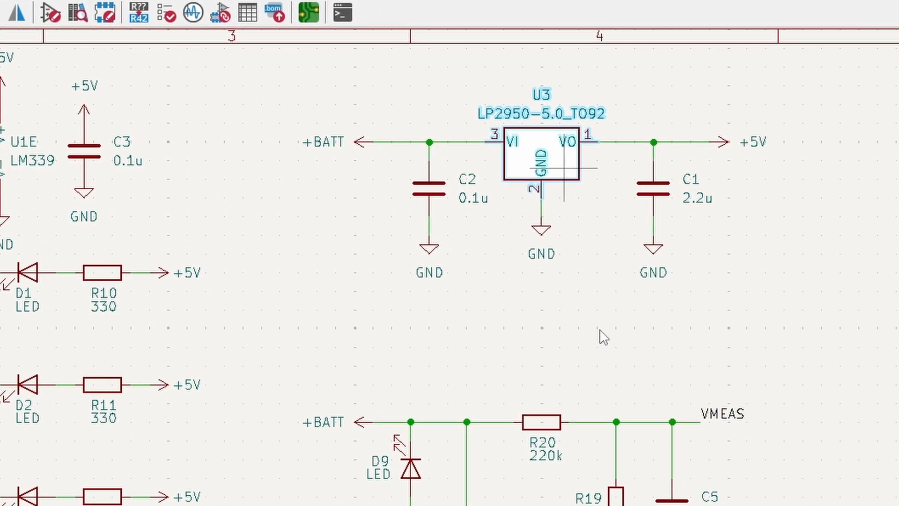
double_click(540, 141)
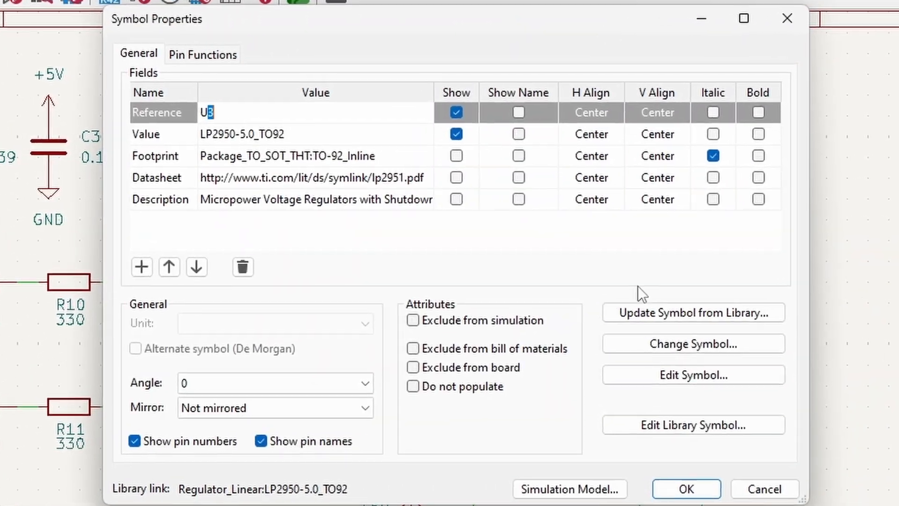
left_click(413, 321)
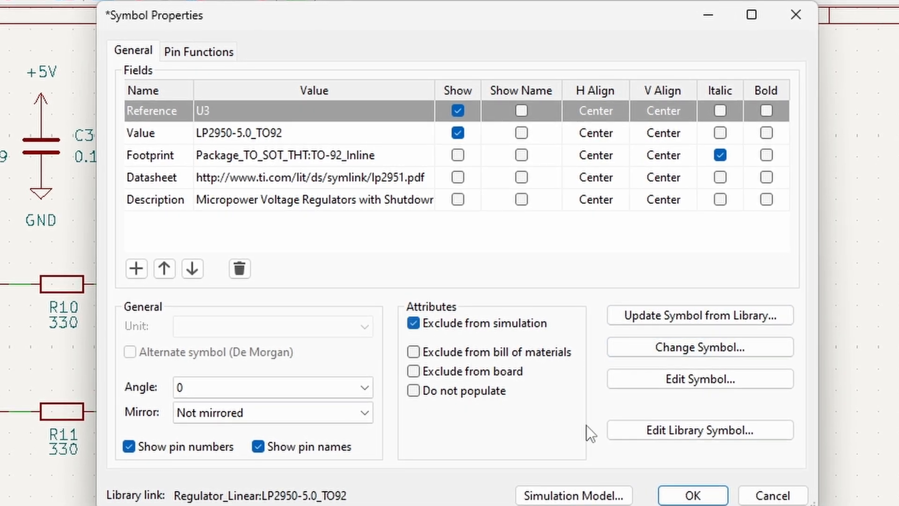
left_click(692, 494)
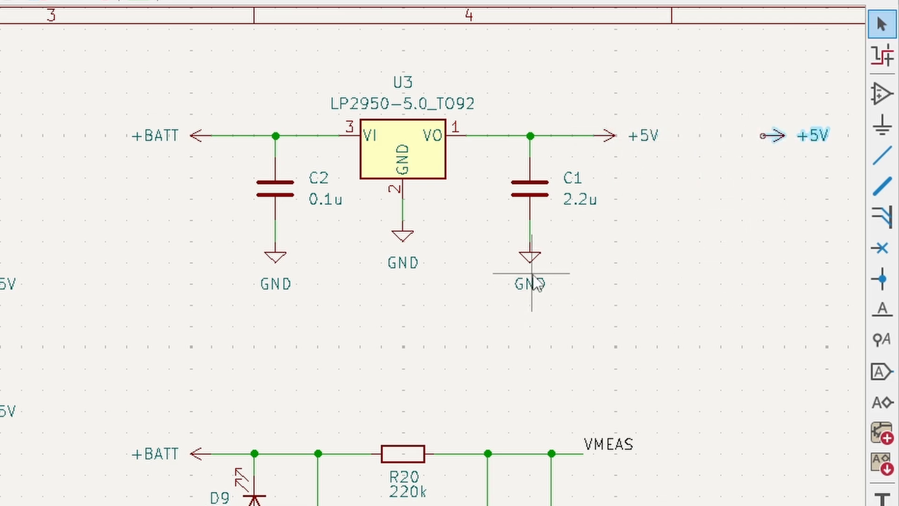
Place a +5V rail symbol and a VDC source V1 from Simulation_SPICE beneath it to ground
left_click_drag(530, 281, 754, 270)
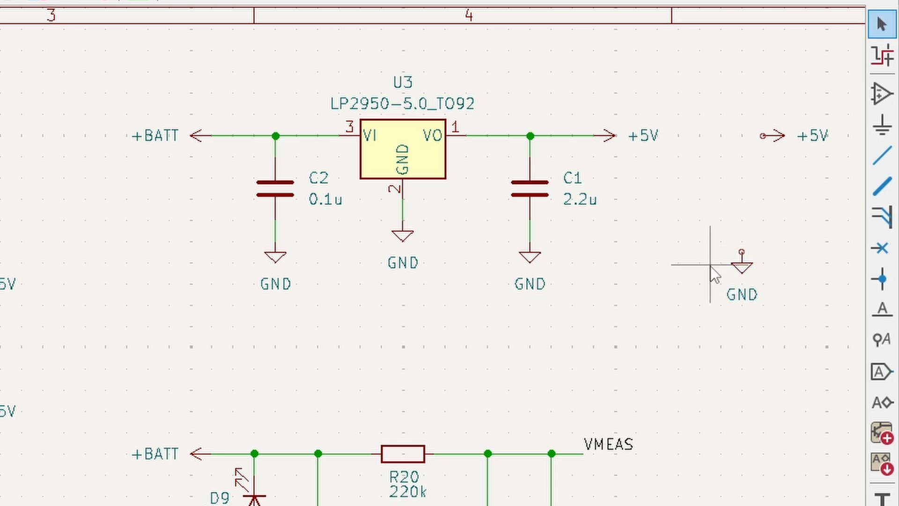
mouse_move(838, 381)
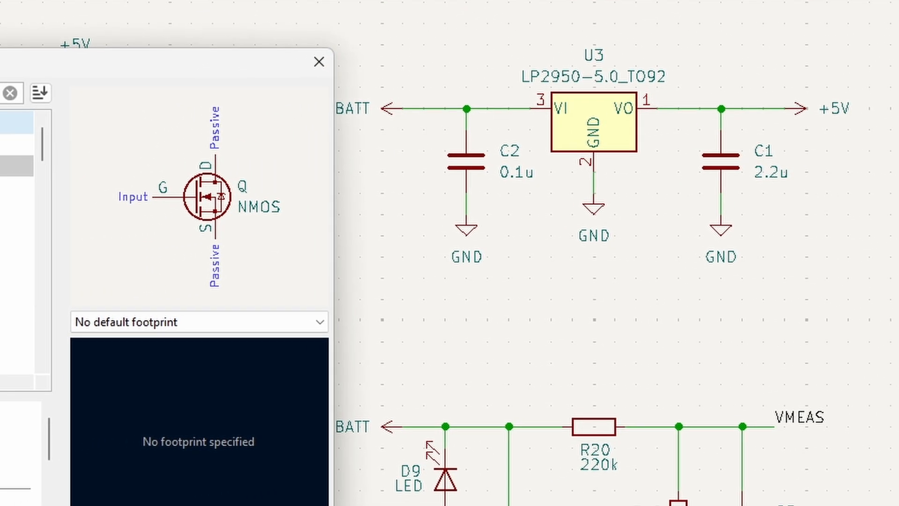
type("vol")
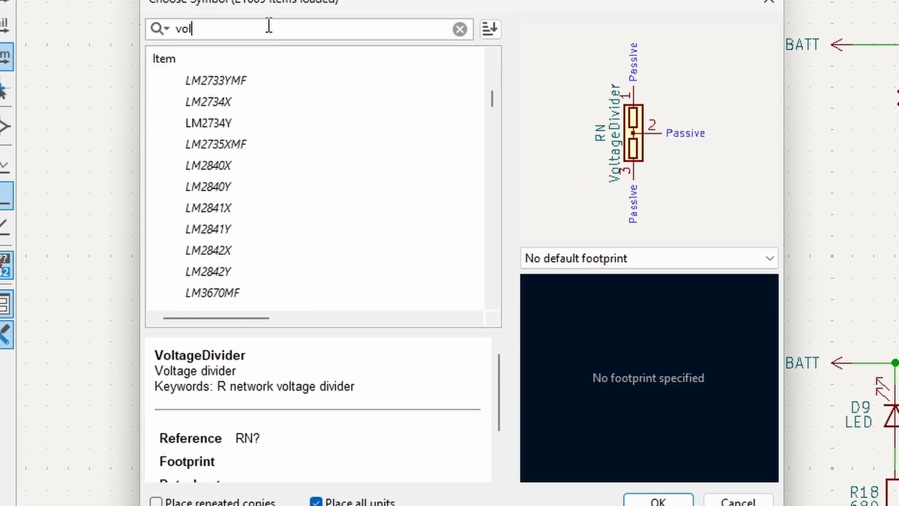
type("spice")
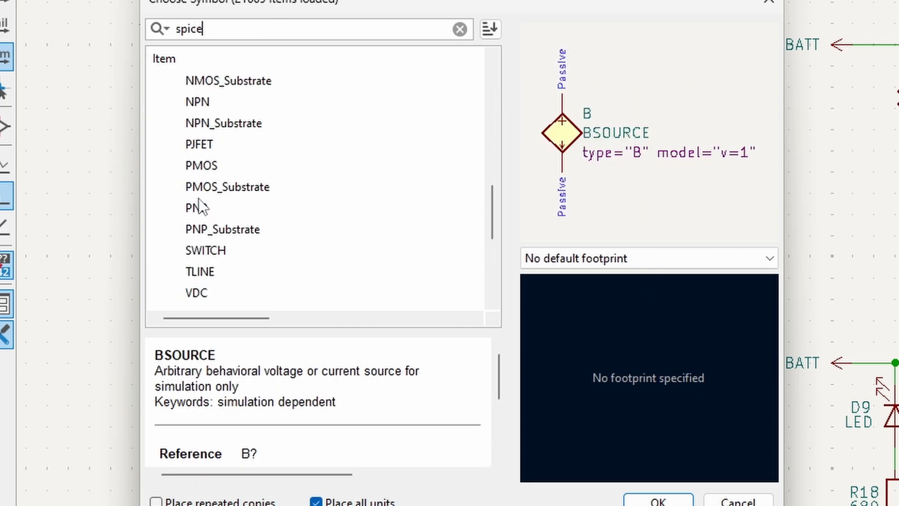
left_click(737, 499)
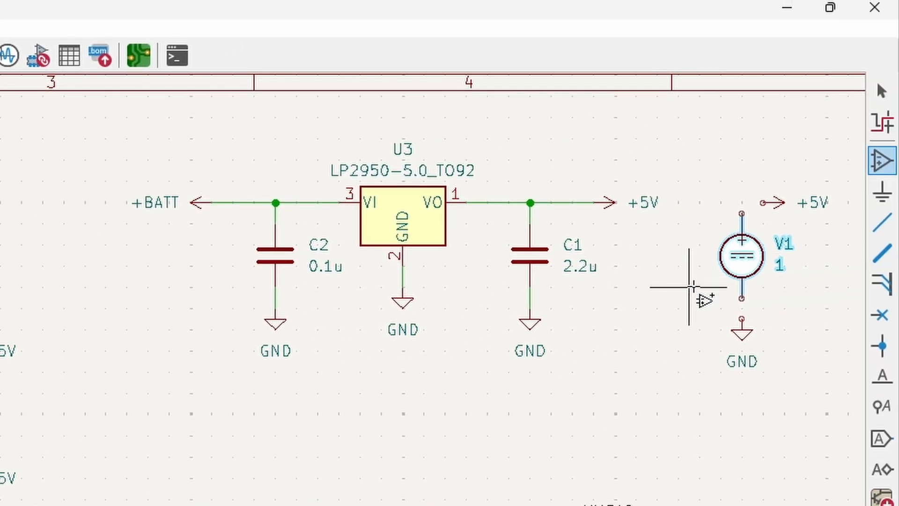
left_click(885, 208)
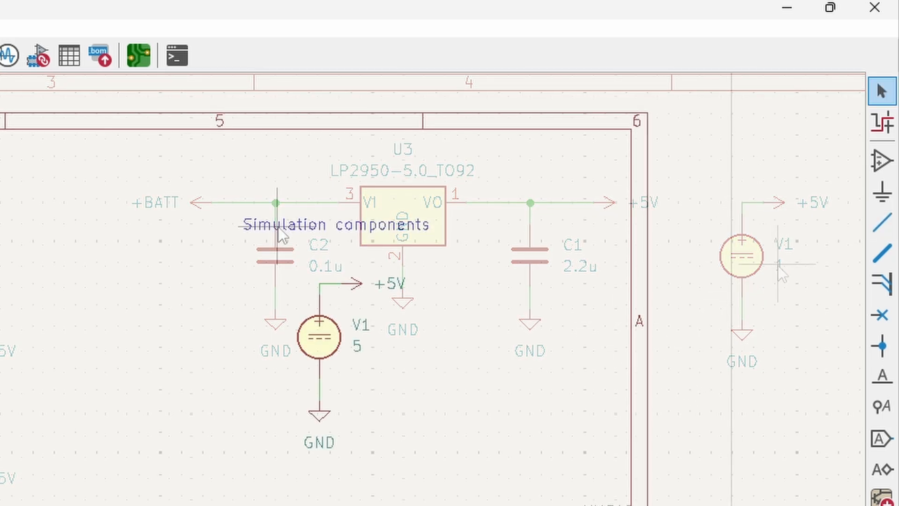
Set the "Simulation components" text label to Exclude from simulation via Text Properties
right_click(281, 235)
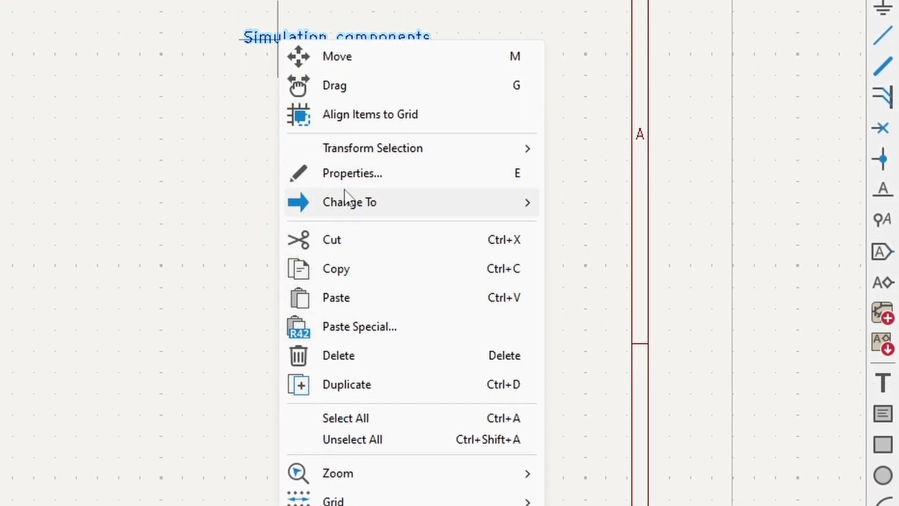
left_click(352, 172)
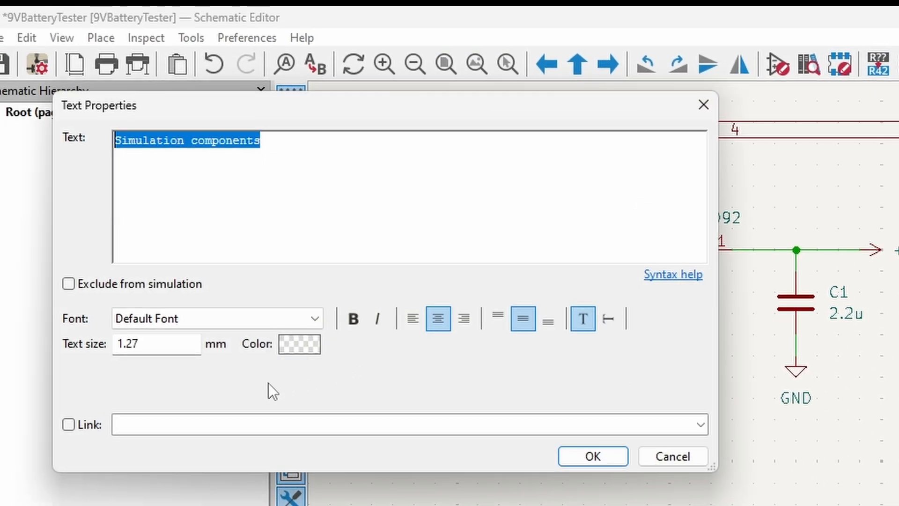
left_click(69, 283)
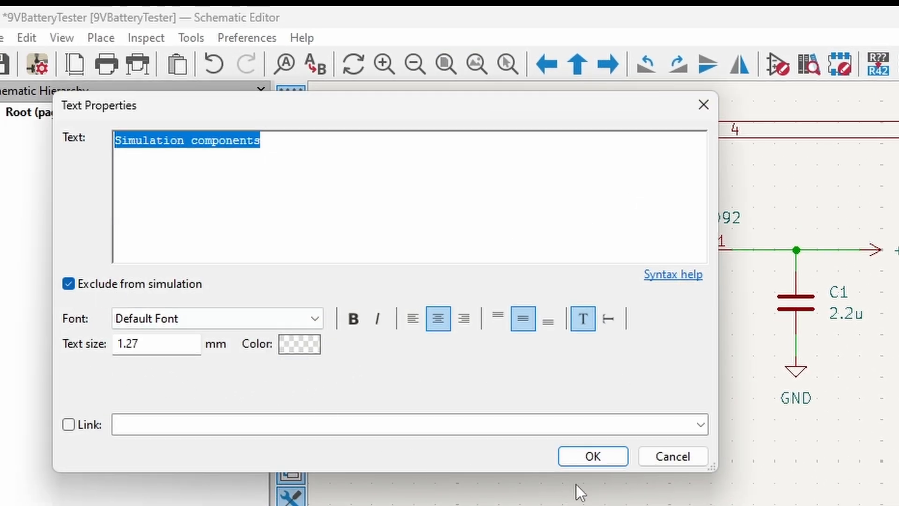
left_click(592, 456)
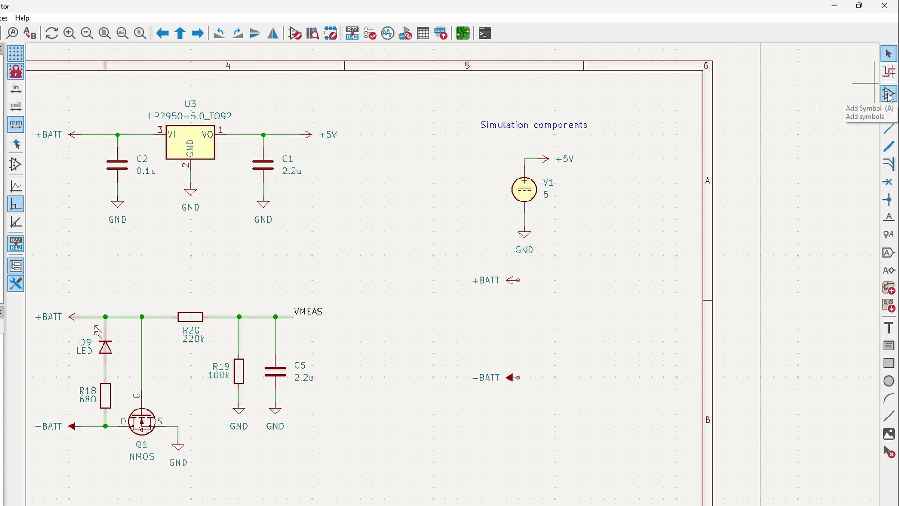
Place a VPWL piecewise-linear source V2 from Simulation_SPICE between +BATT and -BATT
left_click(888, 94)
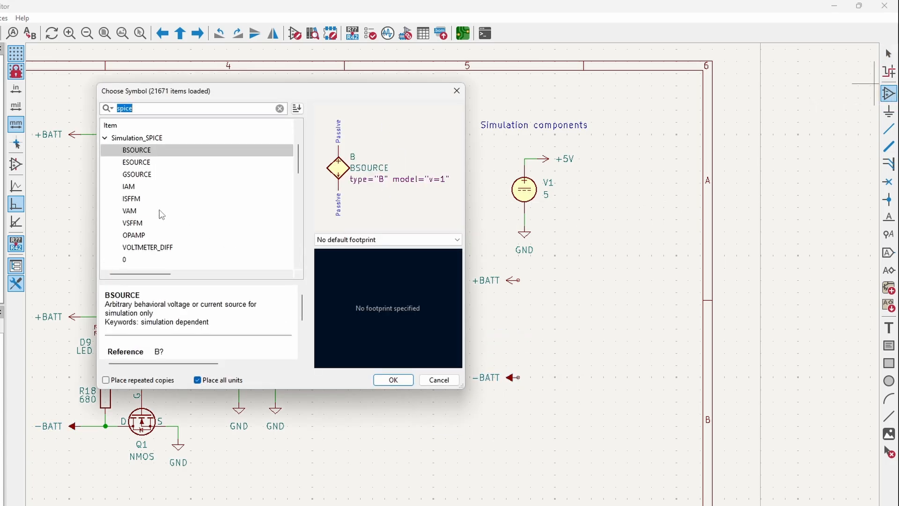
scroll("down", 3)
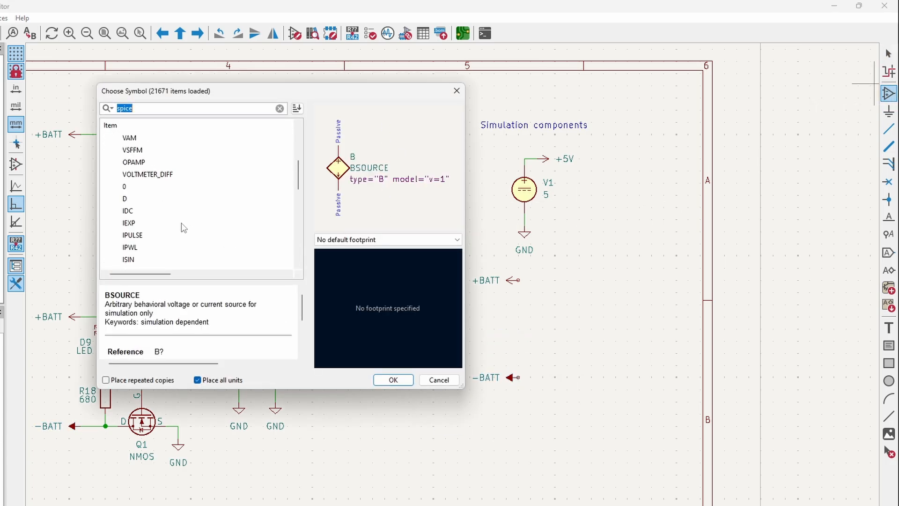
scroll("down", 3)
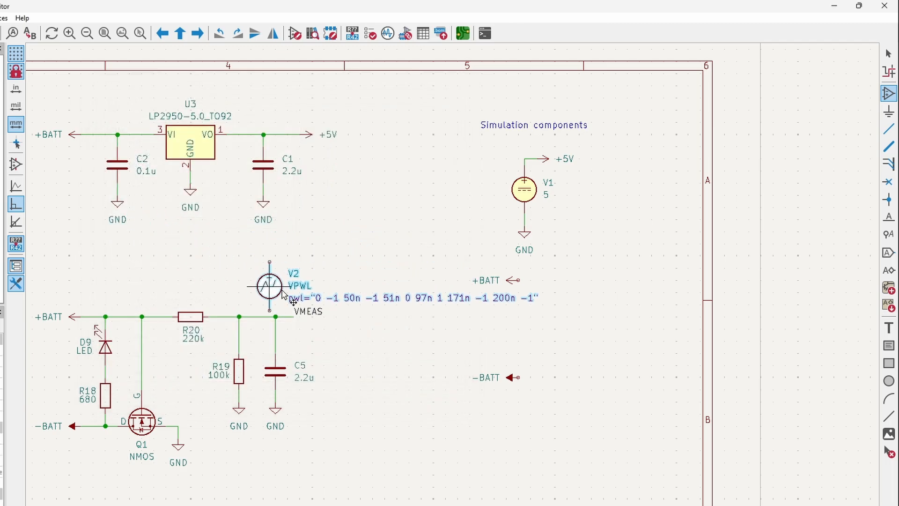
left_click_drag(270, 286, 536, 329)
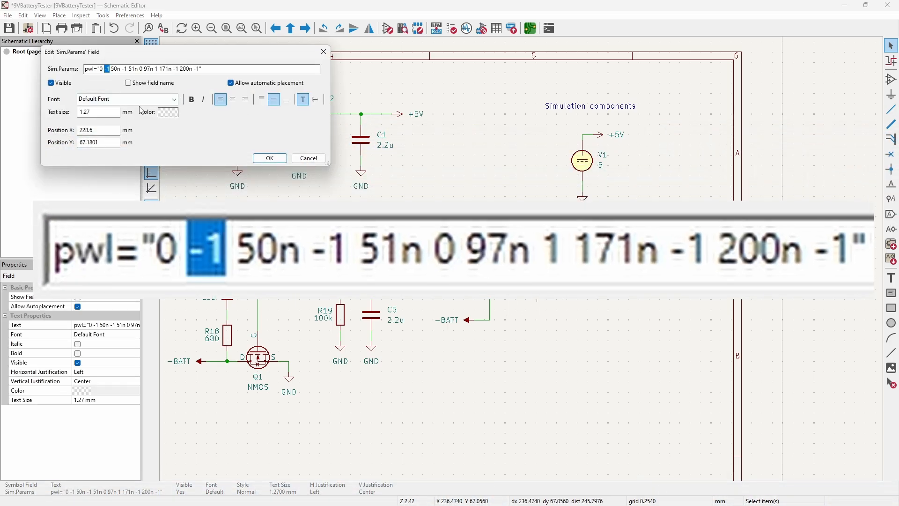
Set V2's Sim.Params to pwl="0 9.7 100 5" for a 9.7 V to 5 V ramp over 100 s
type("9")
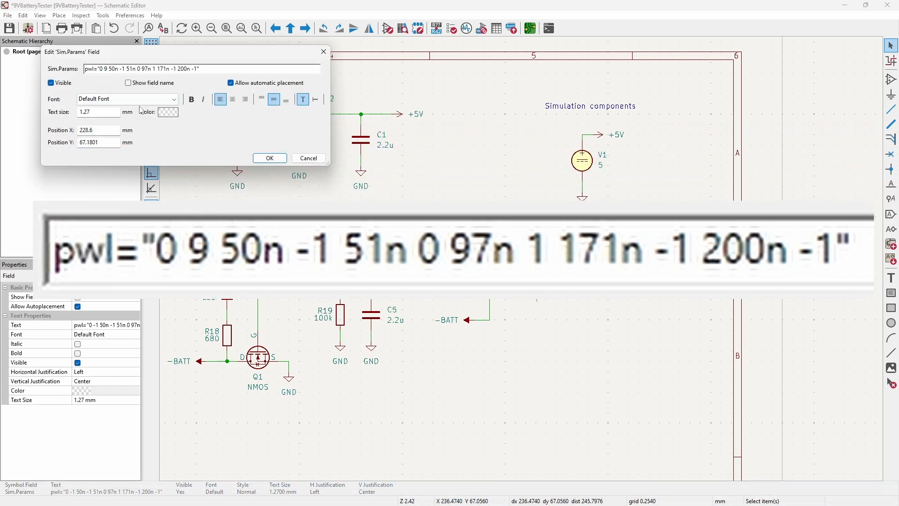
type("9.7")
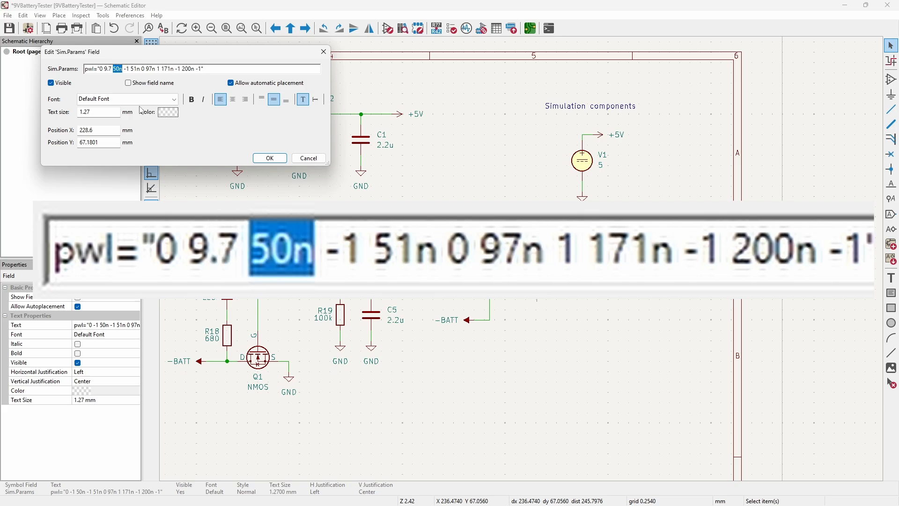
type("100 5\"")
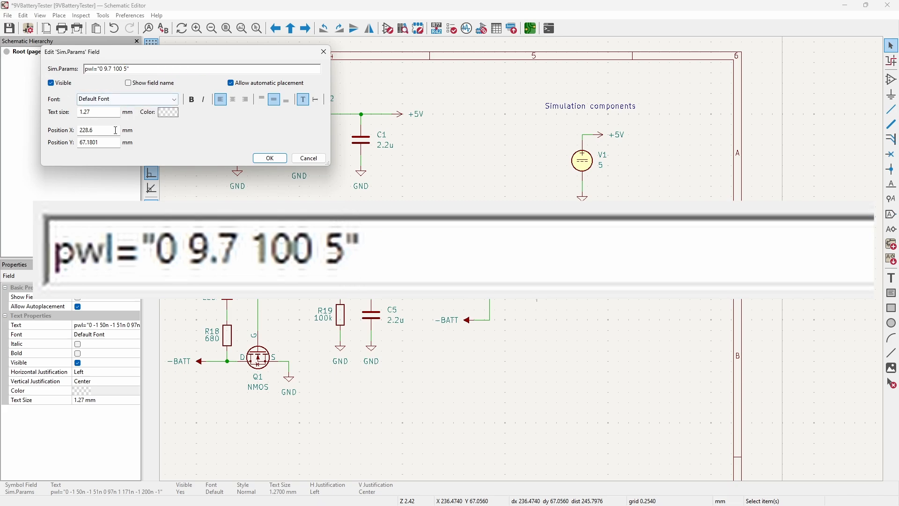
left_click(269, 157)
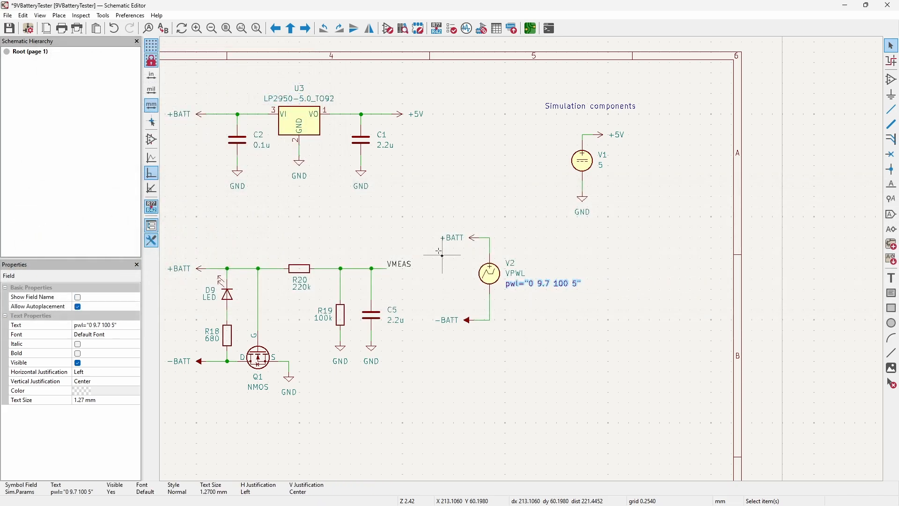
Assign the LM339A_QUAD model from LM339A-QUAD.lib to comparator U2
left_click_drag(489, 273, 540, 273)
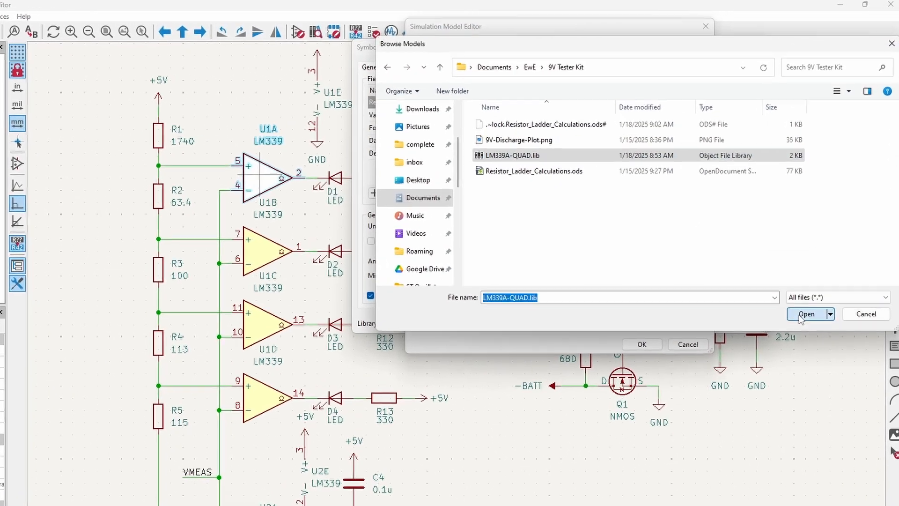
left_click(807, 314)
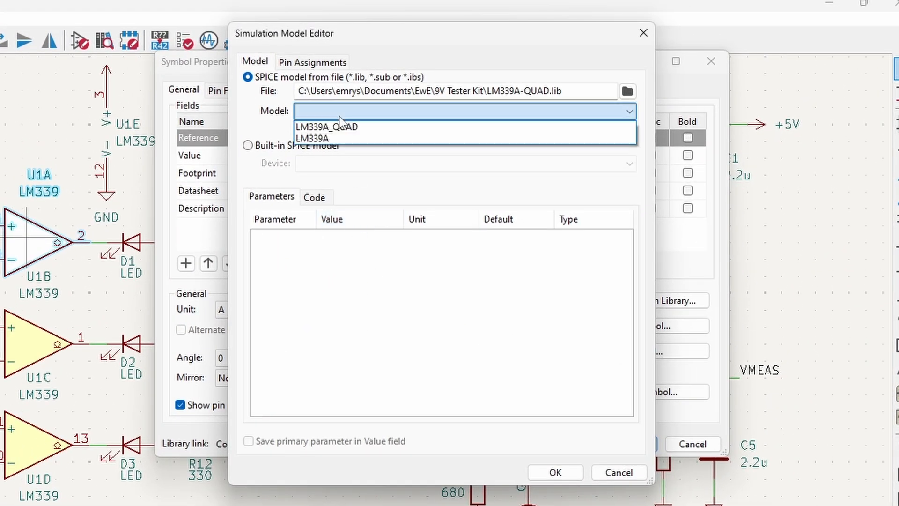
left_click(327, 126)
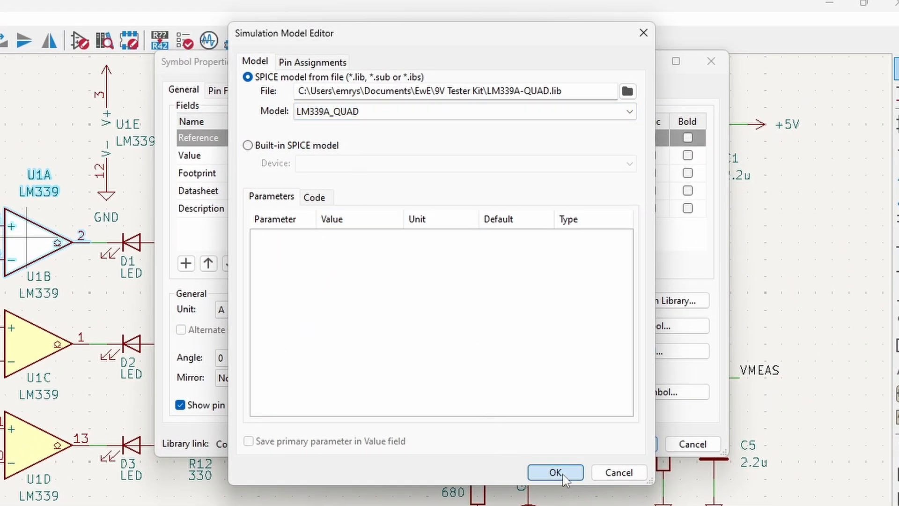
left_click(553, 472)
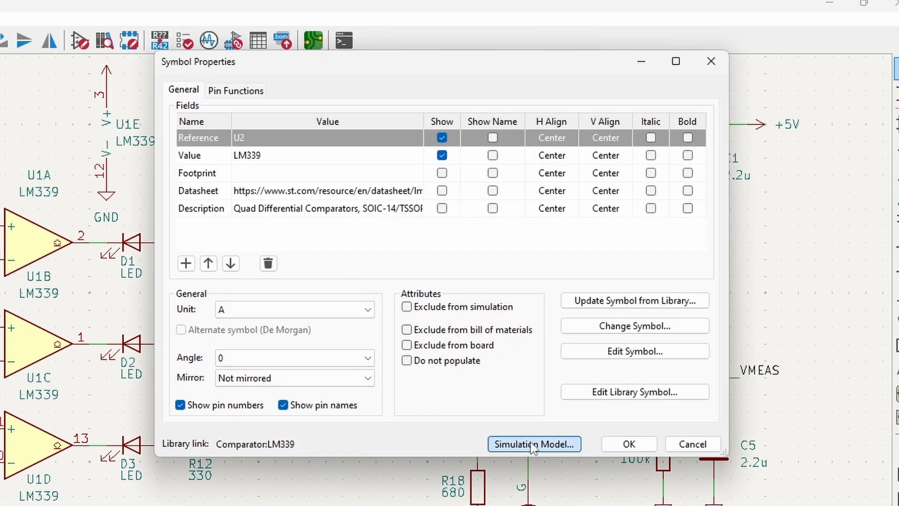
left_click(533, 443)
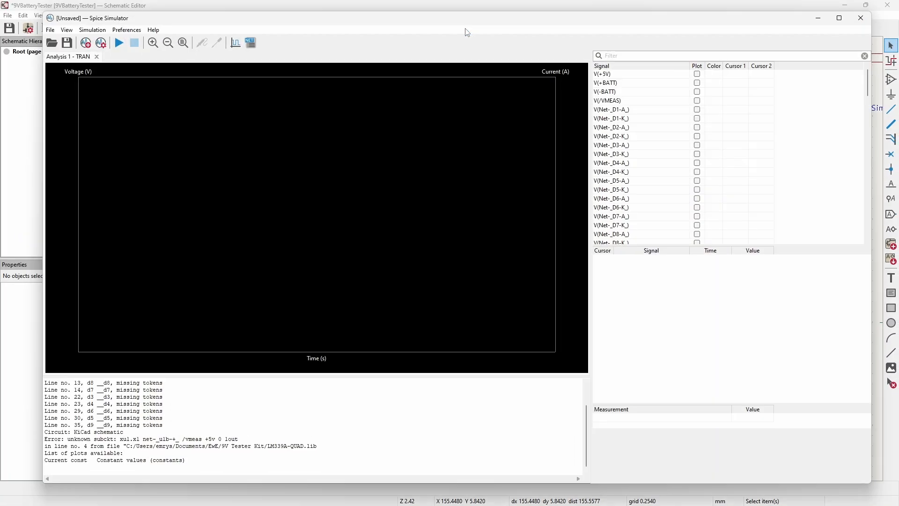
Run the transient simulation; ngspice reports an unknown subcircuit and does not start
left_click(119, 42)
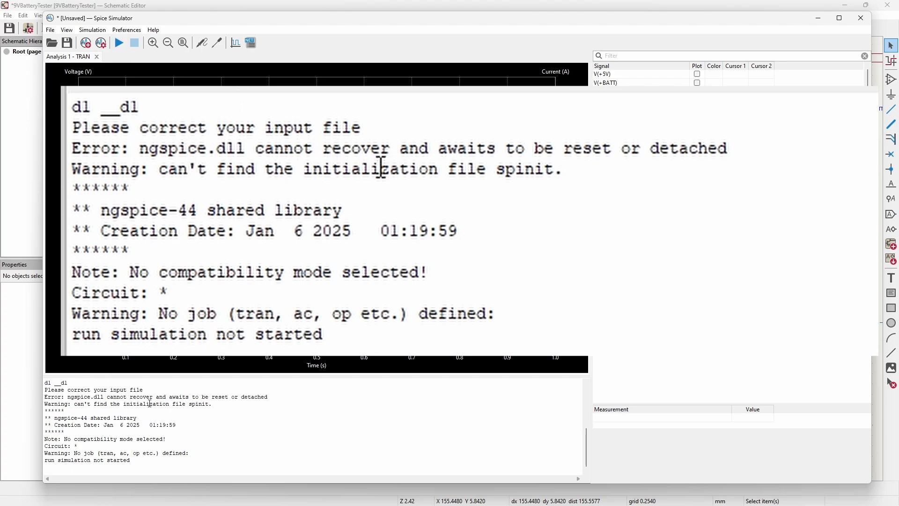
mouse_move(328, 314)
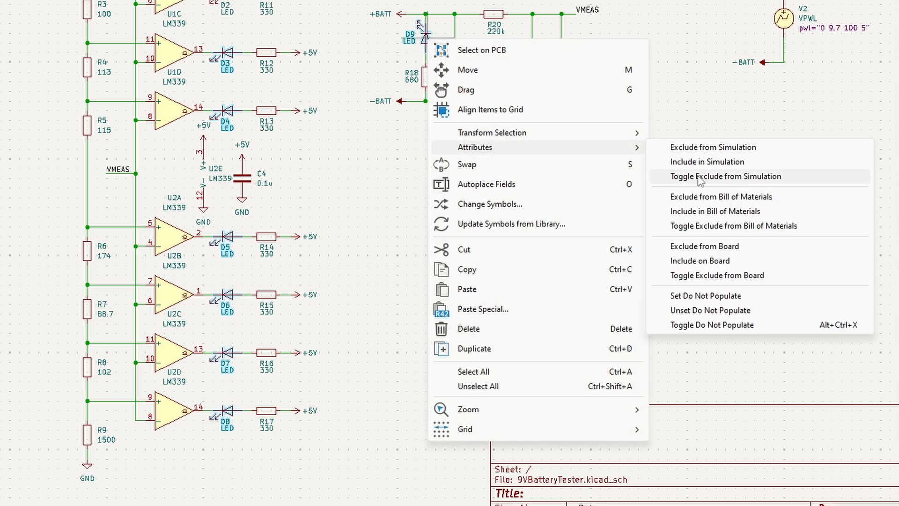
mouse_move(692, 187)
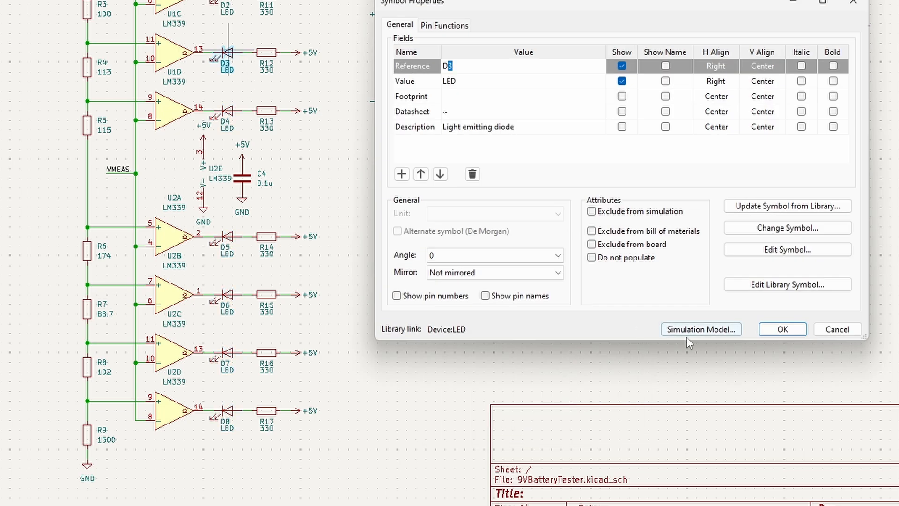
Give LEDs D3 and D7 the built-in SPICE Diode simulation model
left_click(701, 329)
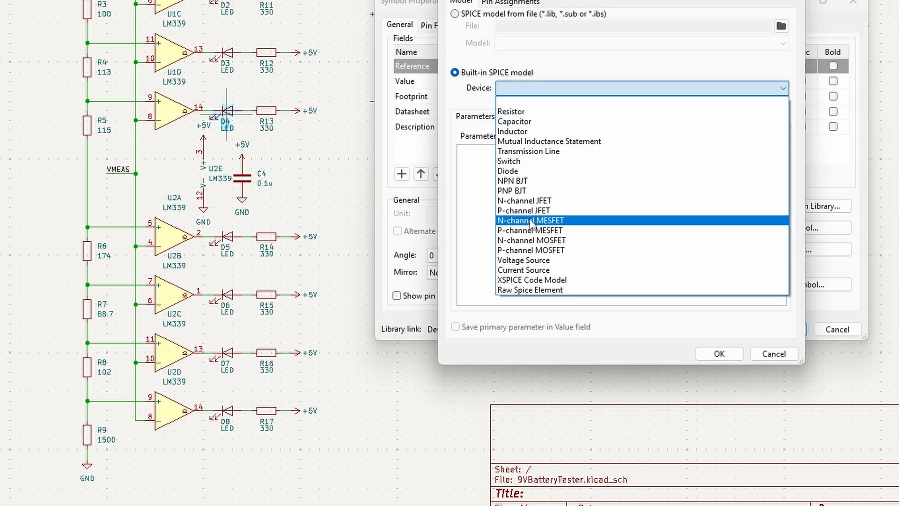
left_click(773, 353)
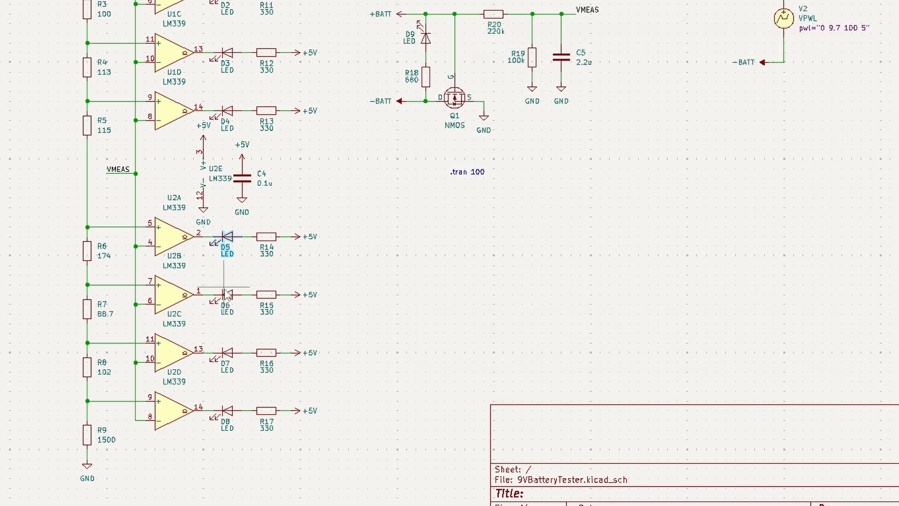
left_click(641, 87)
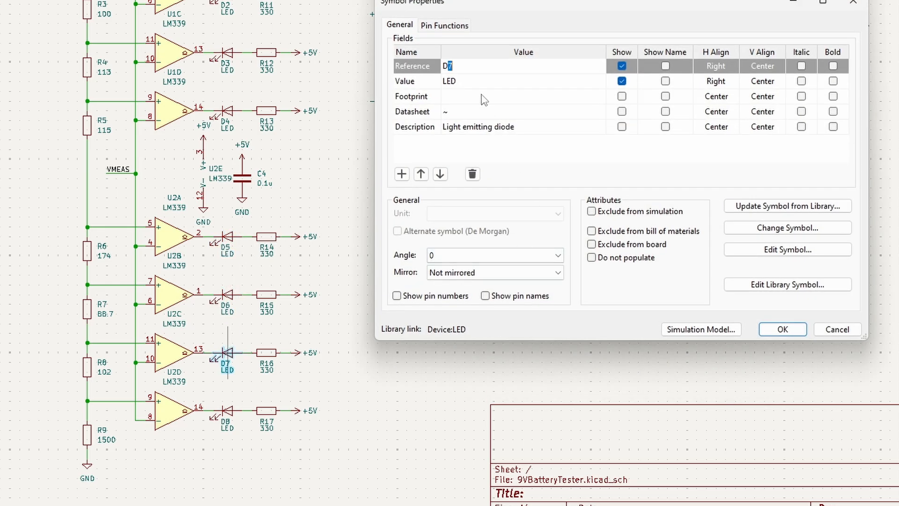
left_click(701, 329)
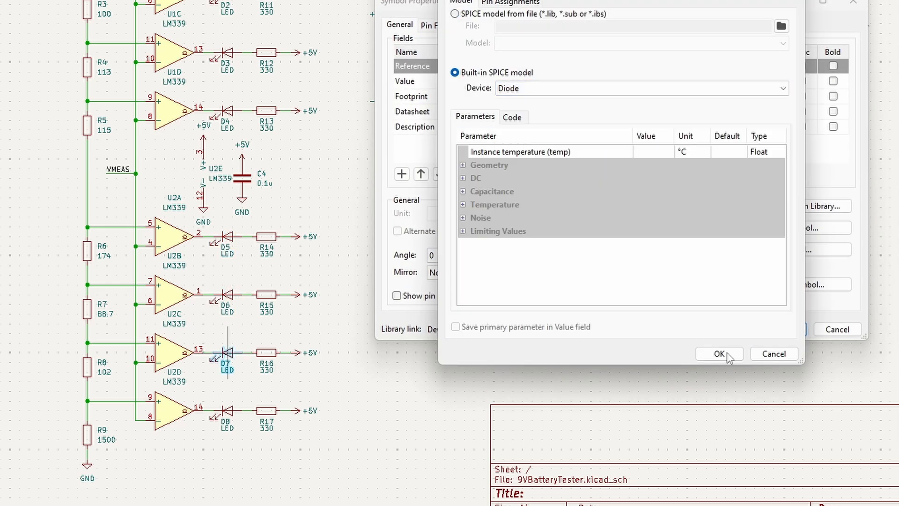
left_click(640, 88)
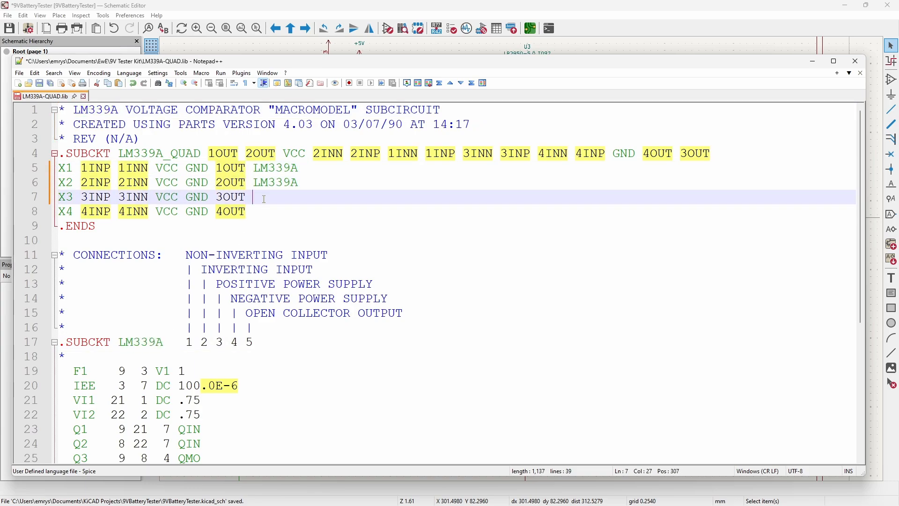
Append LM339A to the X3 and X4 instance lines in LM339A-QUAD.lib
type("LM339A")
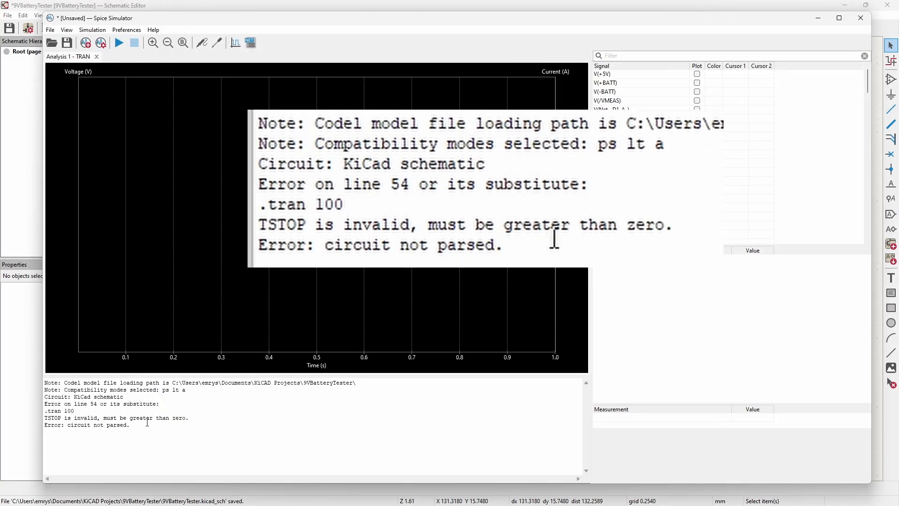
mouse_move(344, 224)
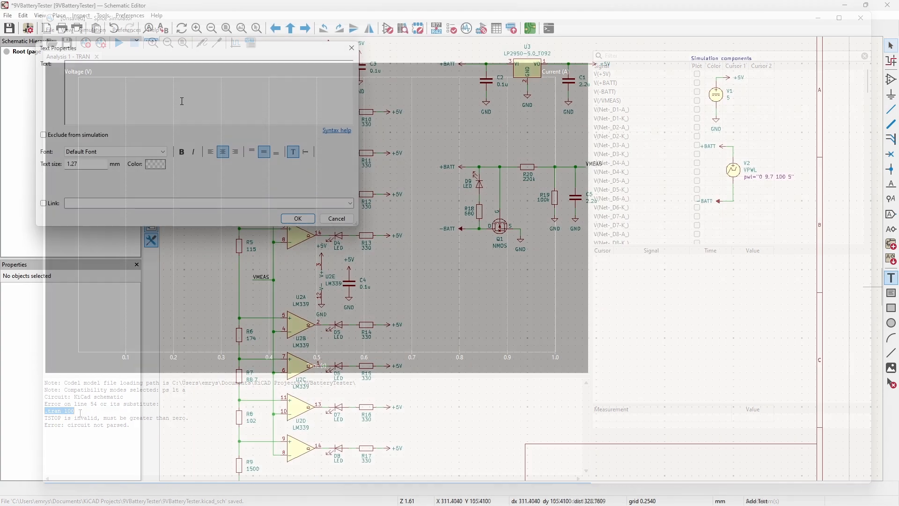
Change the transient directive text to .tran 0.1 100
type(".tr")
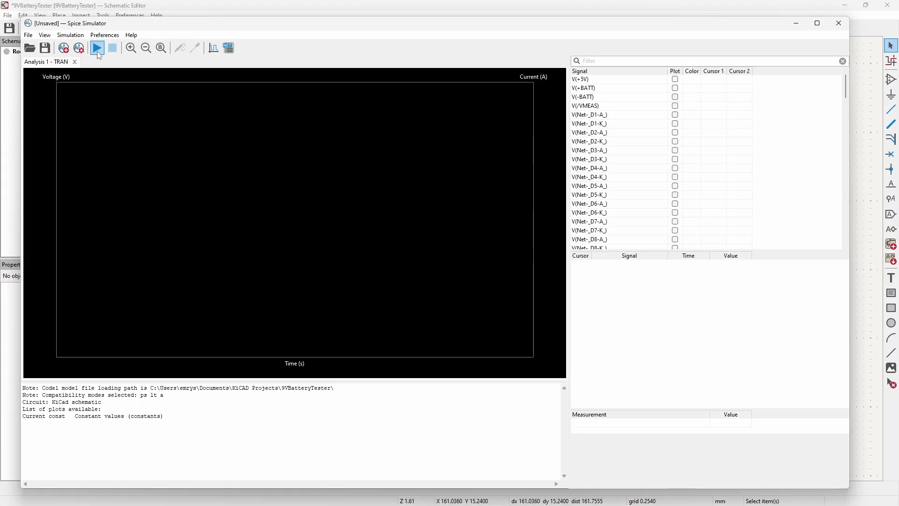
Run the 100 s transient and plot V(+BATT) ramping from 9.7 V to 5 V
left_click(96, 48)
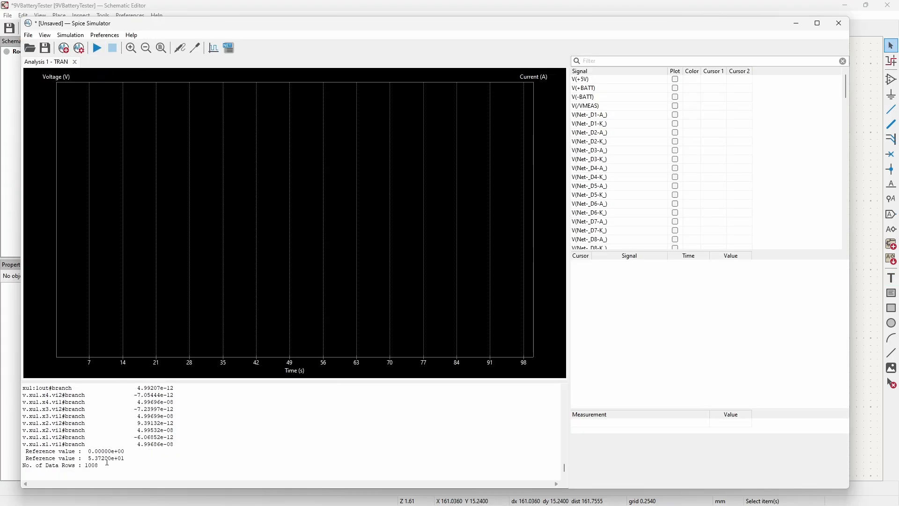
left_click(675, 88)
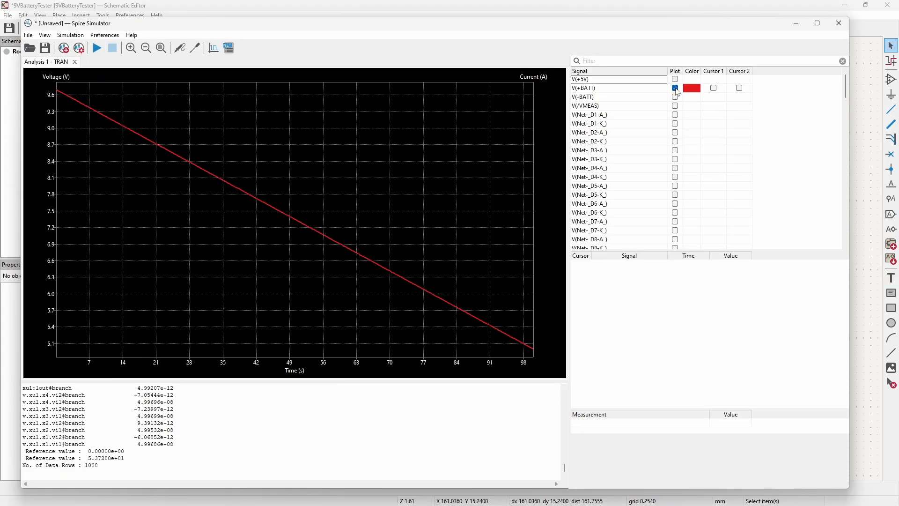
left_click(676, 88)
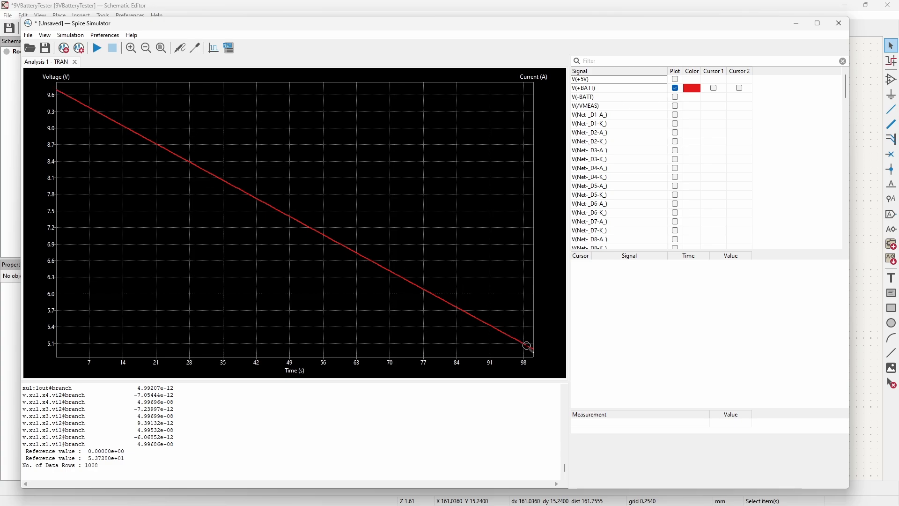
mouse_move(561, 343)
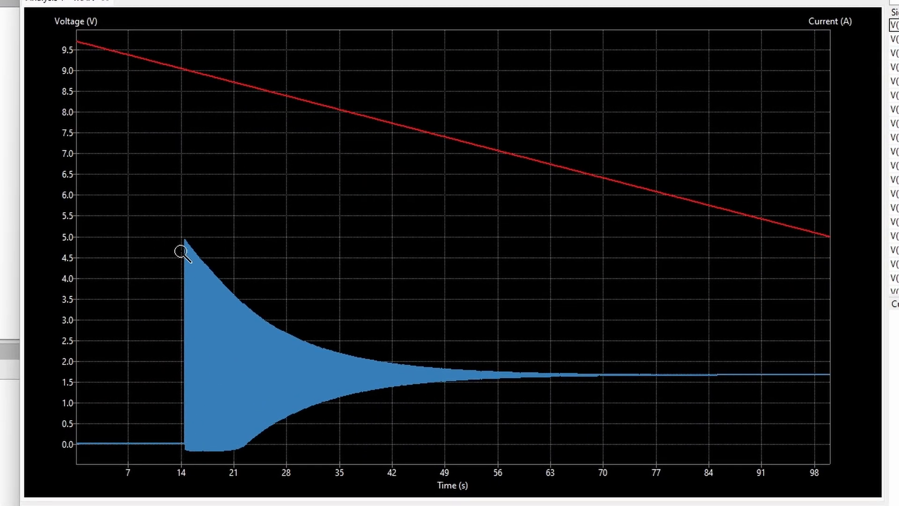
mouse_move(304, 425)
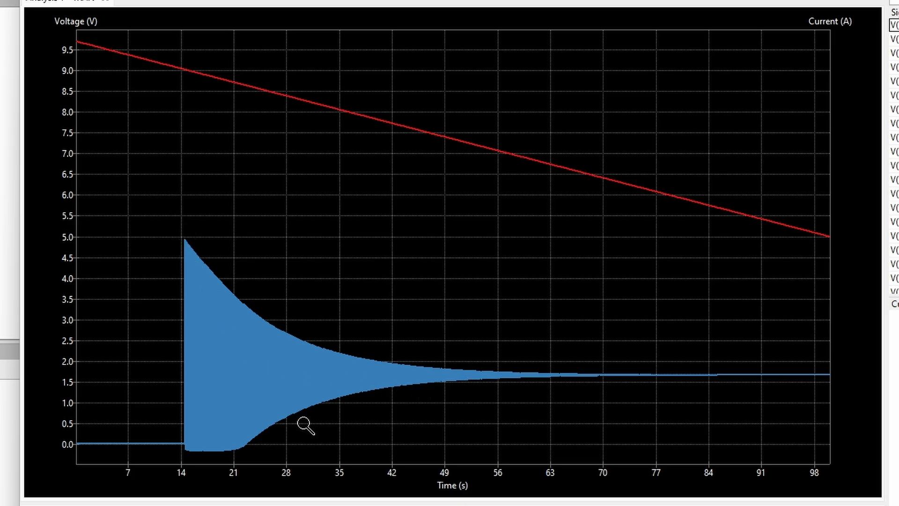
mouse_move(310, 425)
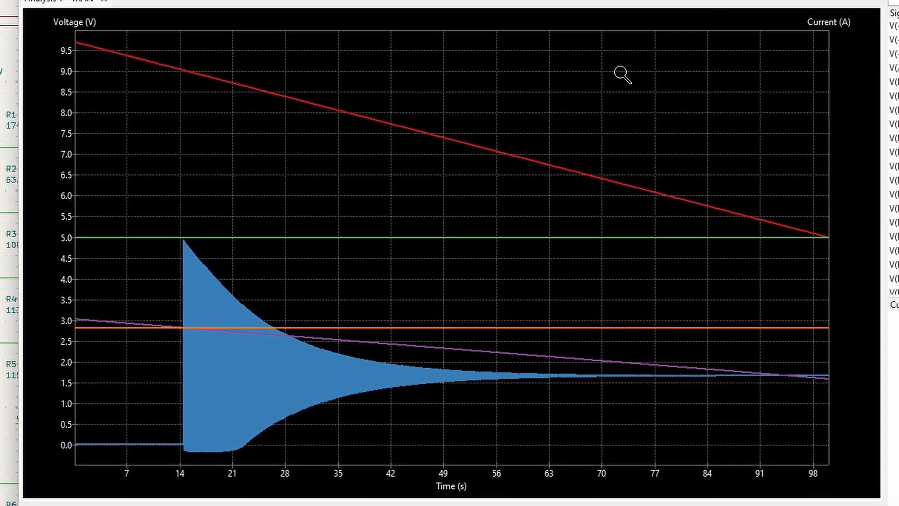
mouse_move(181, 336)
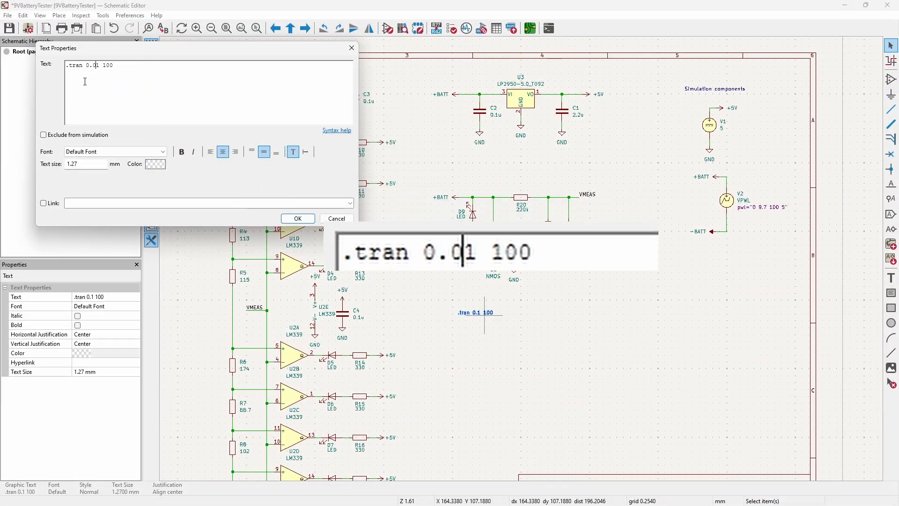
Apply the .tran 0.001 100 directive and rerun the simulation for clean comparator steps
left_click(297, 218)
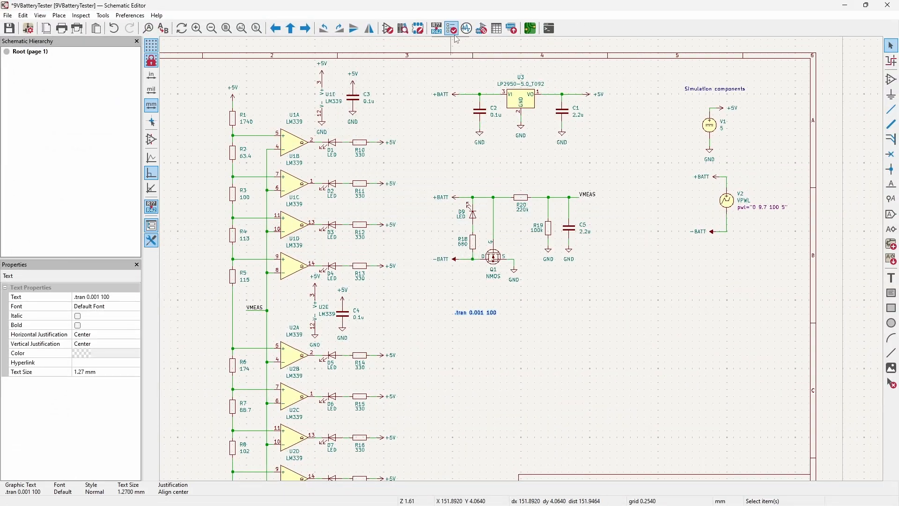
left_click(452, 27)
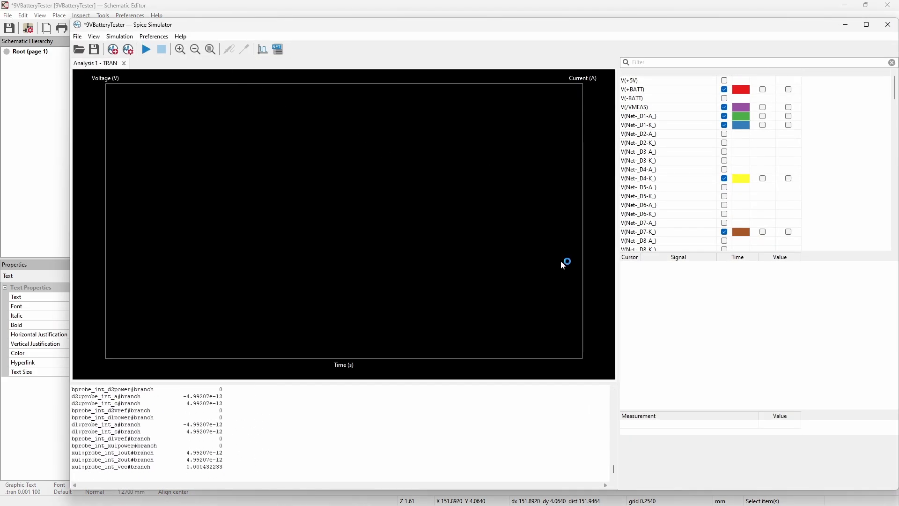
left_click(146, 49)
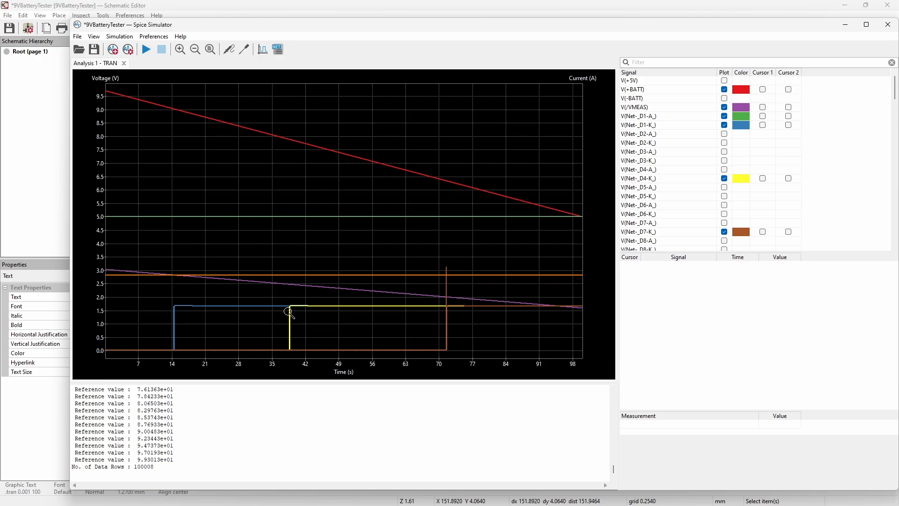
mouse_move(210, 258)
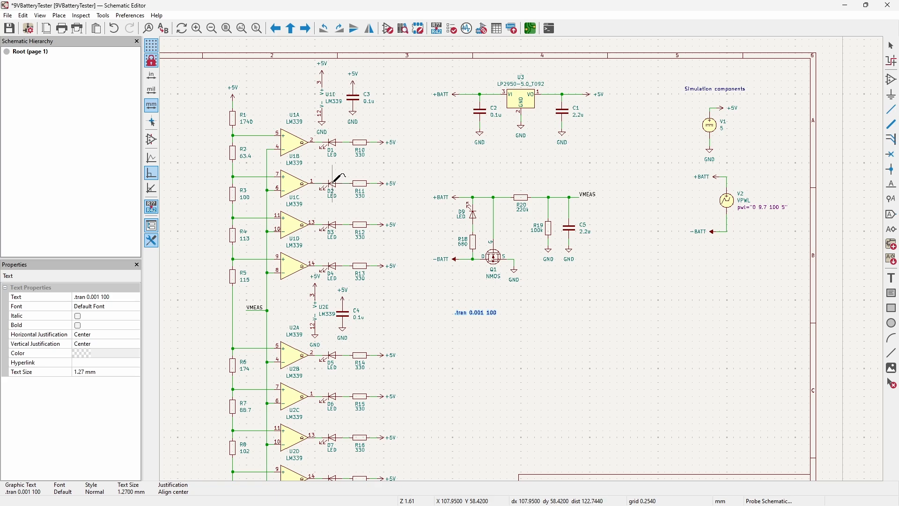
mouse_move(331, 183)
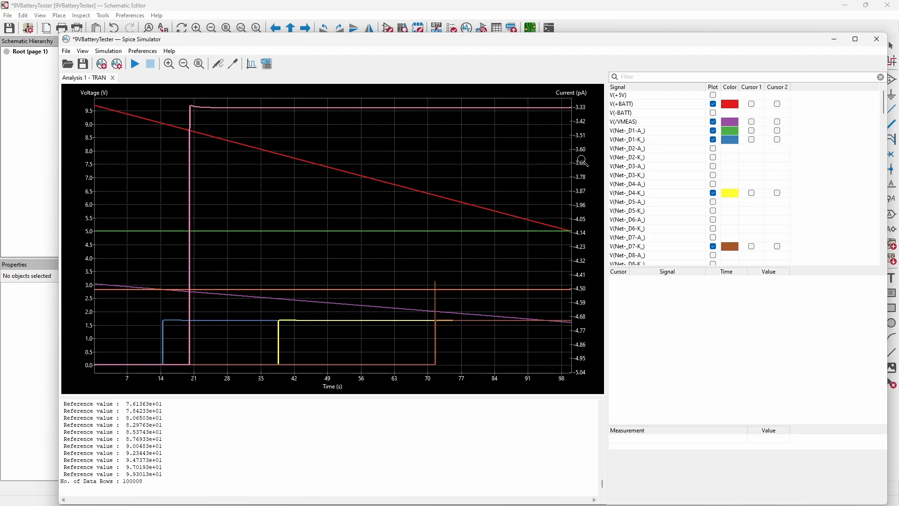
mouse_move(100, 374)
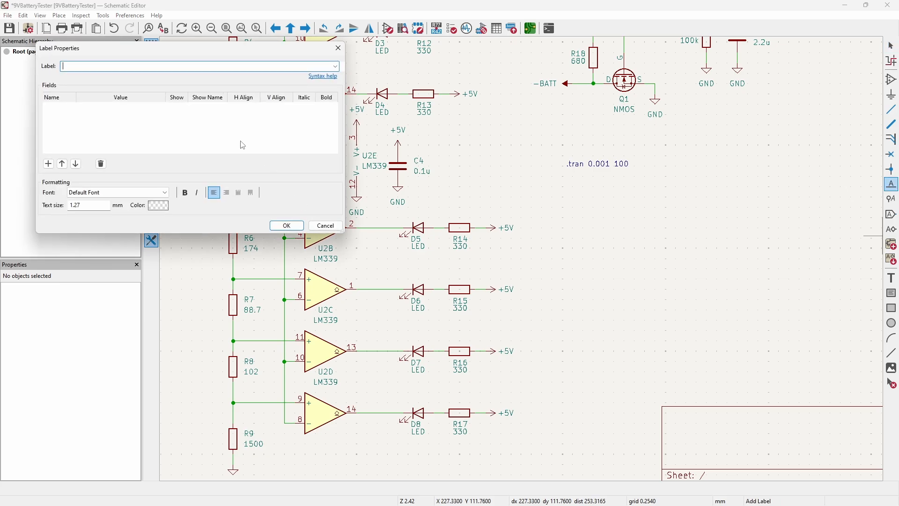
Place net labels OUT_2P and OUT_5P on the bottom comparator outputs (pins 14 and 13)
type("OUT_2P")
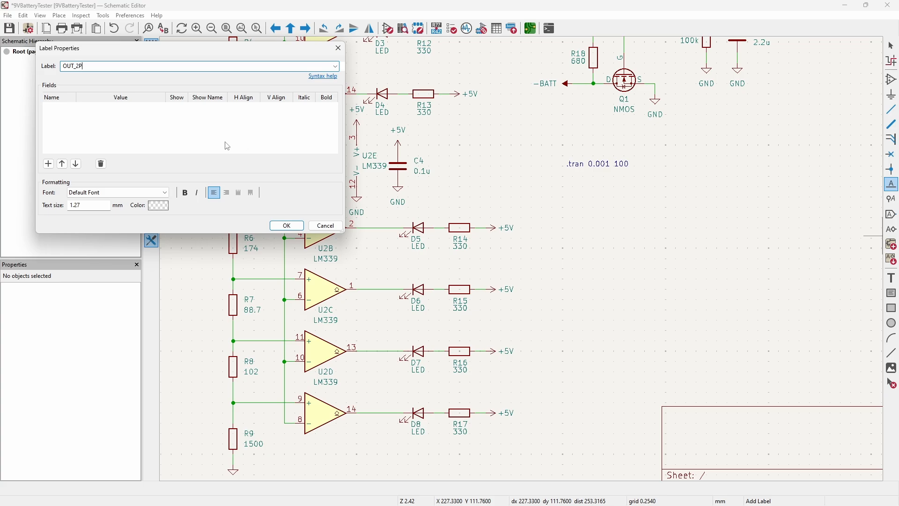
left_click(286, 225)
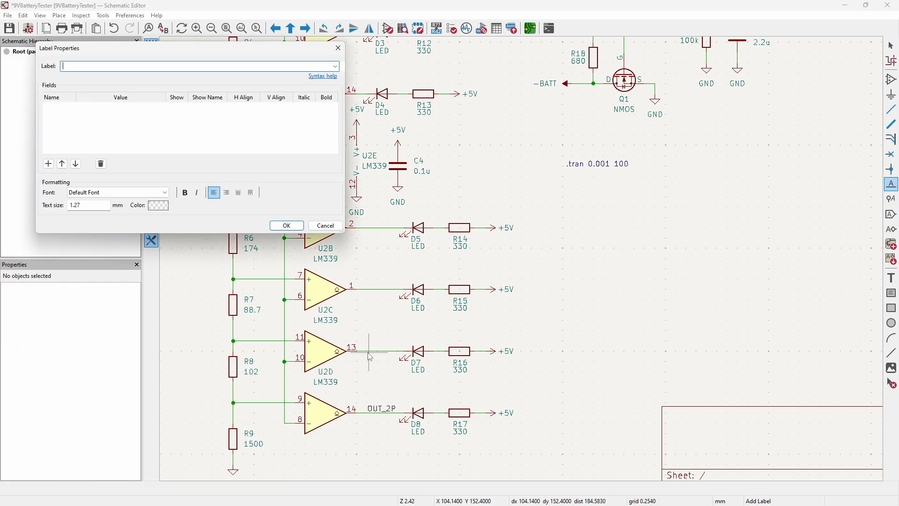
type("OUT_5P")
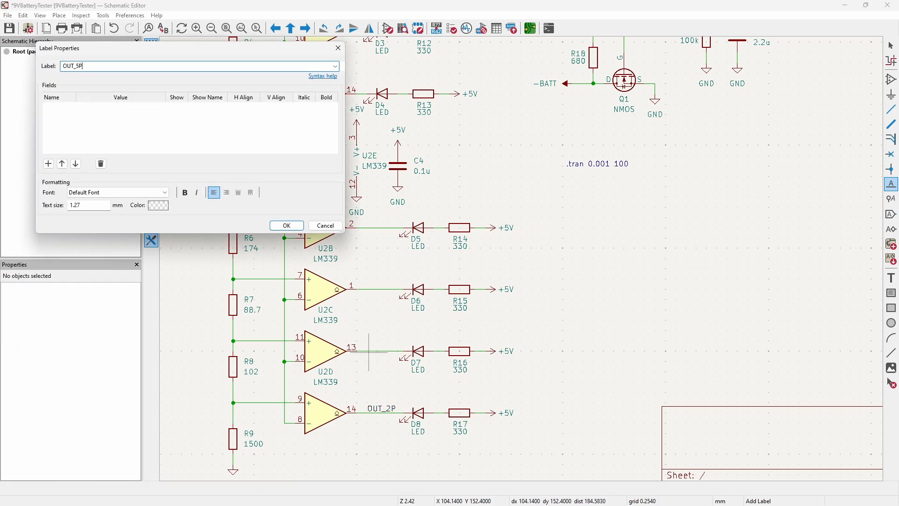
left_click(287, 225)
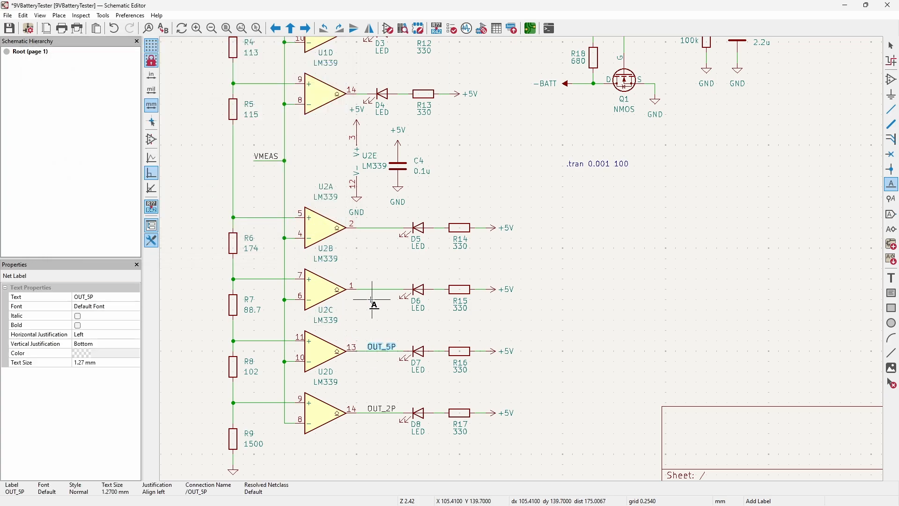
left_click(367, 291)
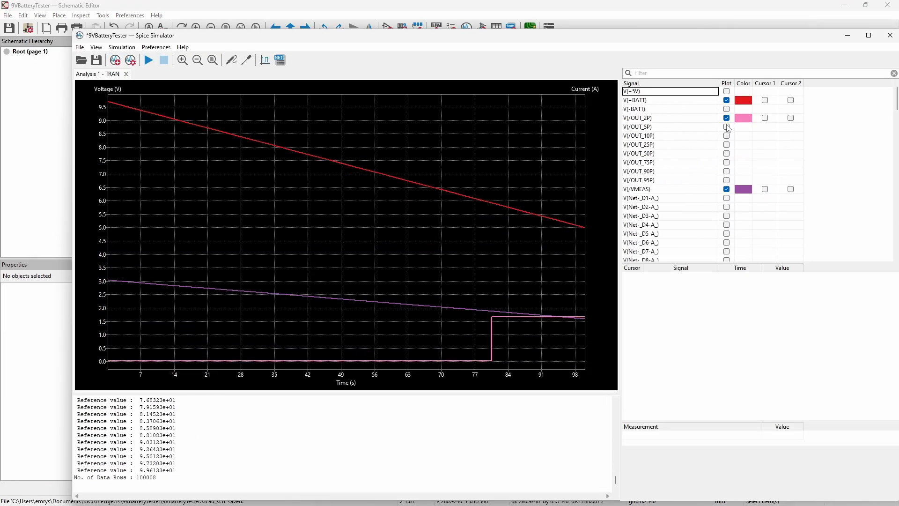
left_click(727, 127)
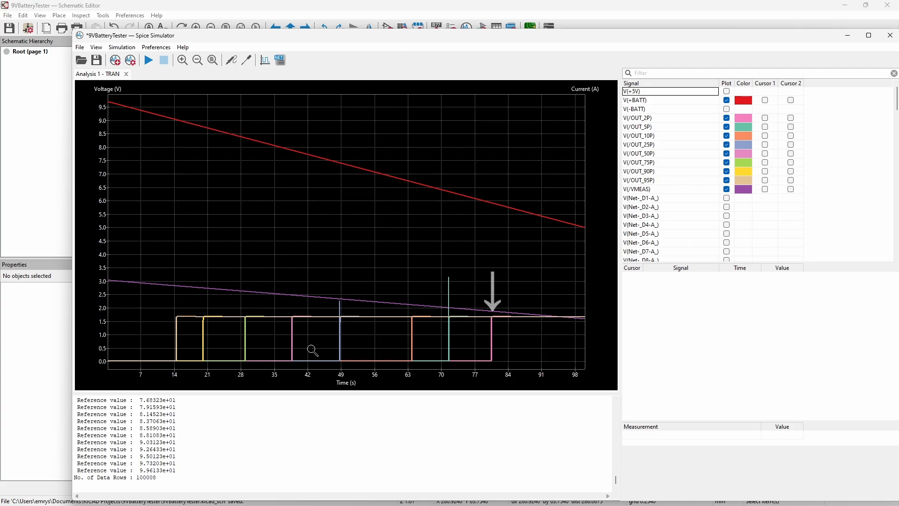
mouse_move(486, 342)
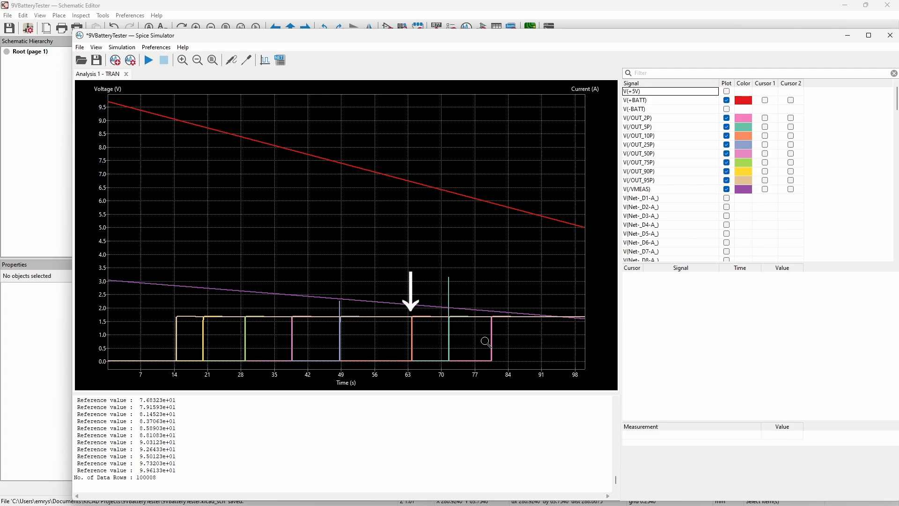
mouse_move(426, 336)
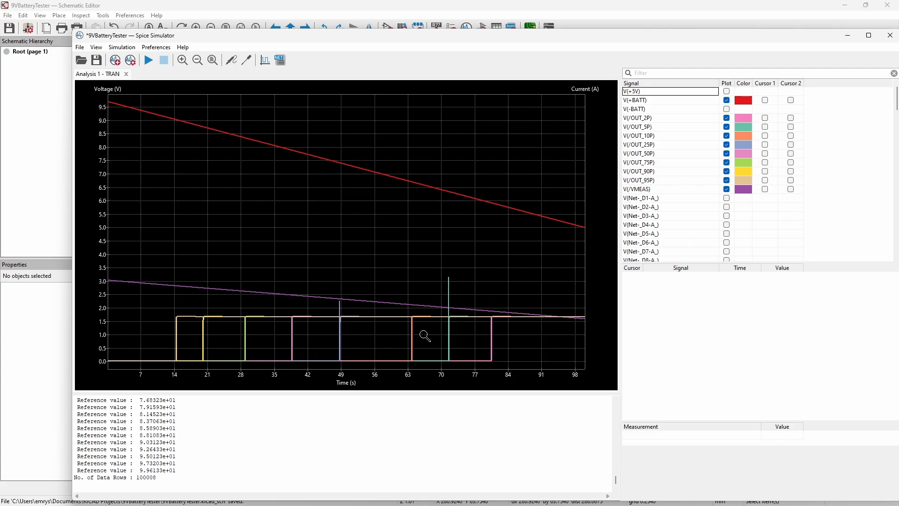
mouse_move(449, 328)
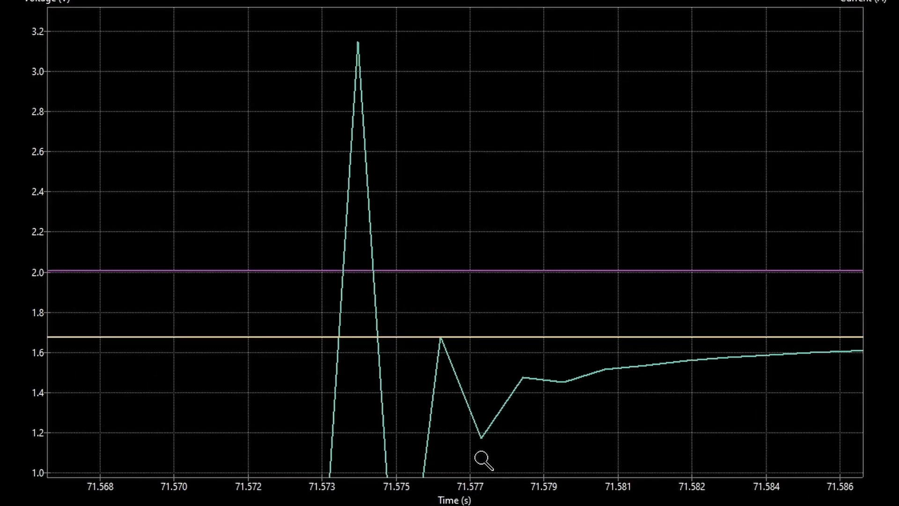
mouse_move(349, 381)
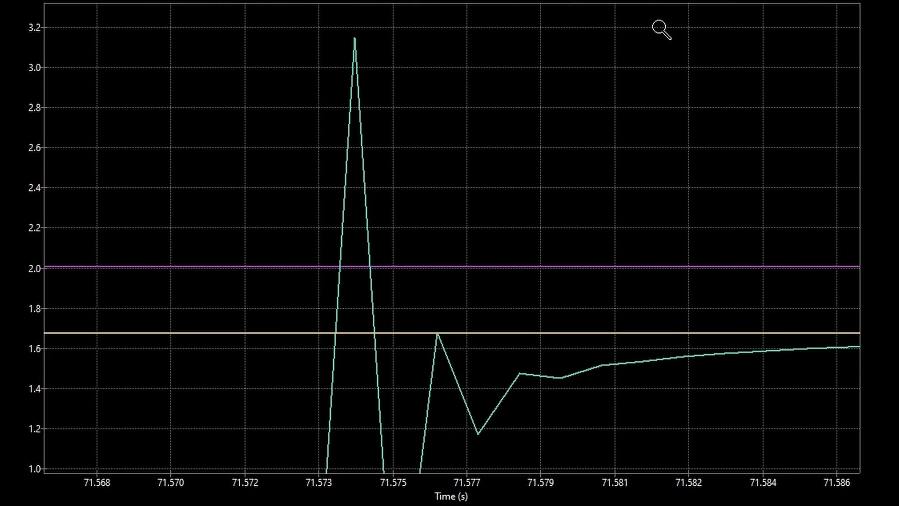
mouse_move(350, 59)
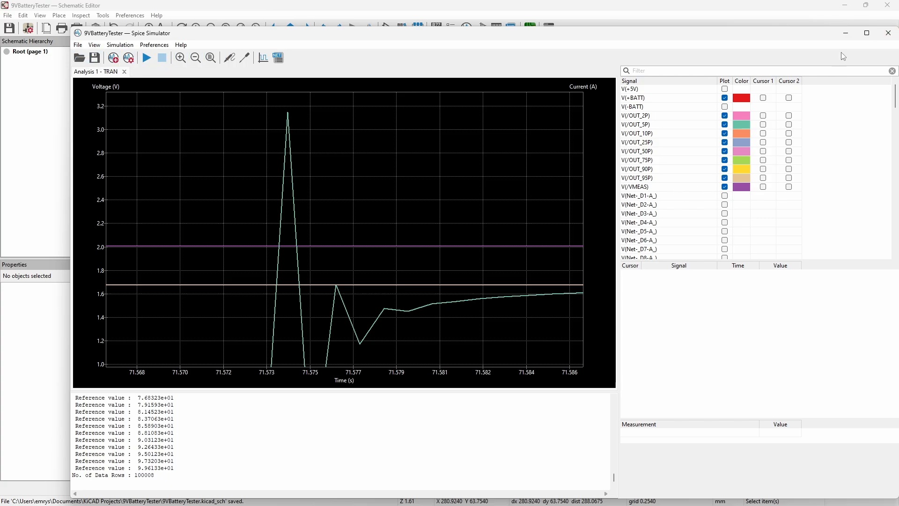
mouse_move(210, 57)
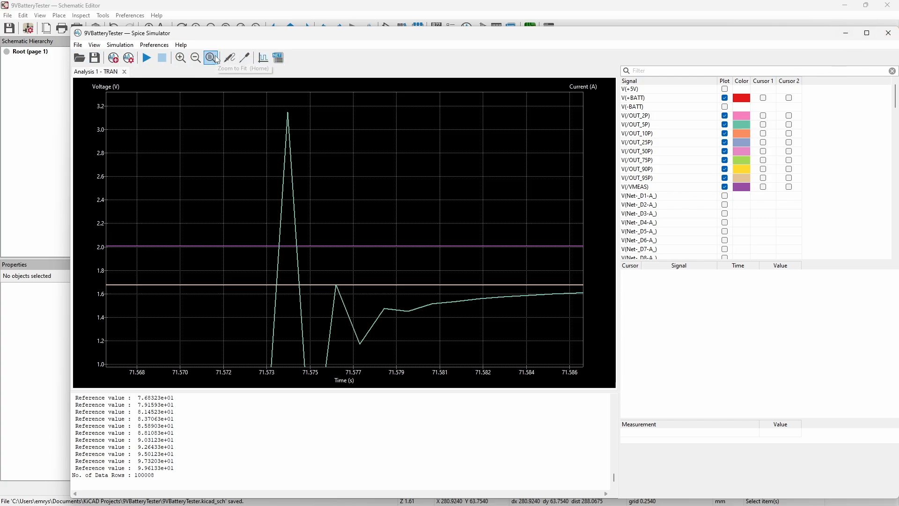
left_click(94, 45)
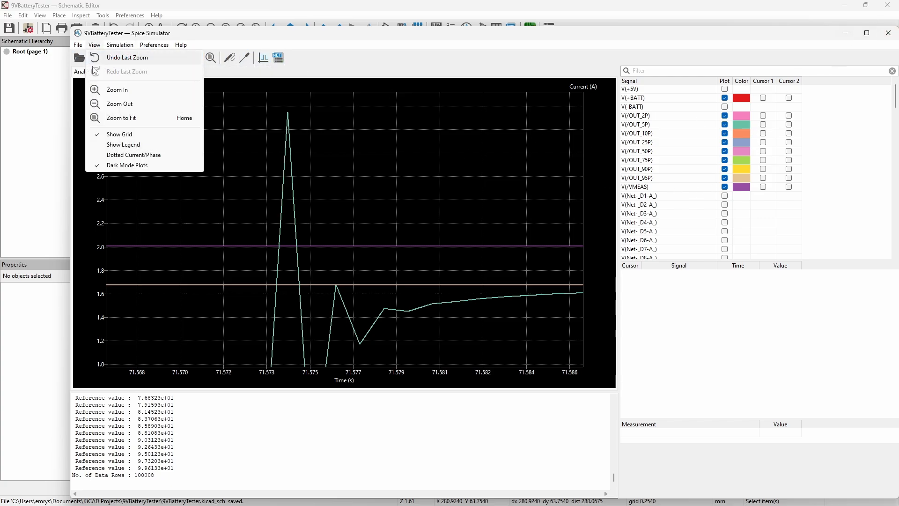
left_click(121, 118)
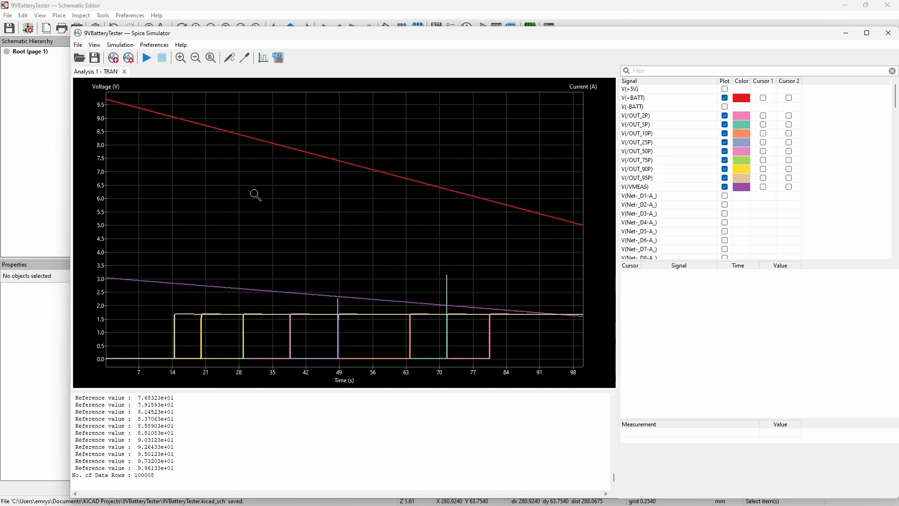
mouse_move(119, 107)
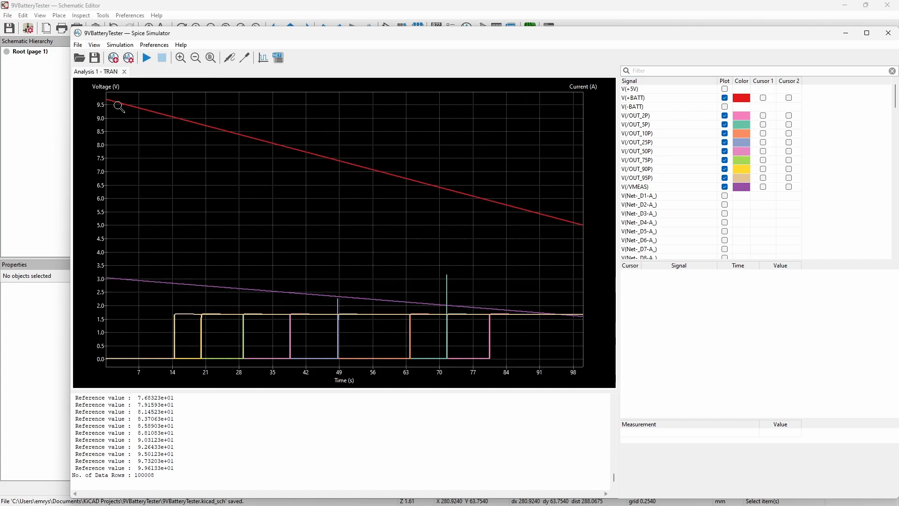
mouse_move(165, 119)
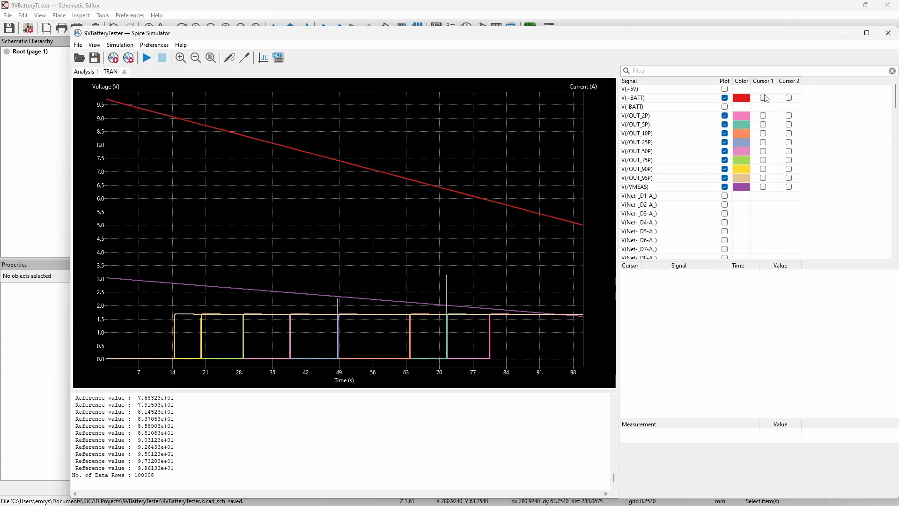
Add a cursor on V(+BATT) and read the trips at about 9.02 V, 15.3 s, 20 s and 32 s
left_click(763, 99)
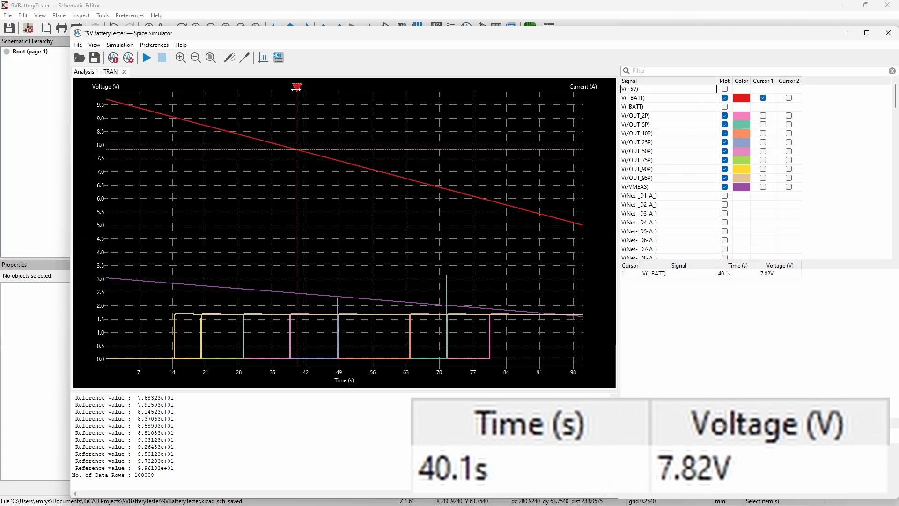
left_click_drag(296, 87, 175, 87)
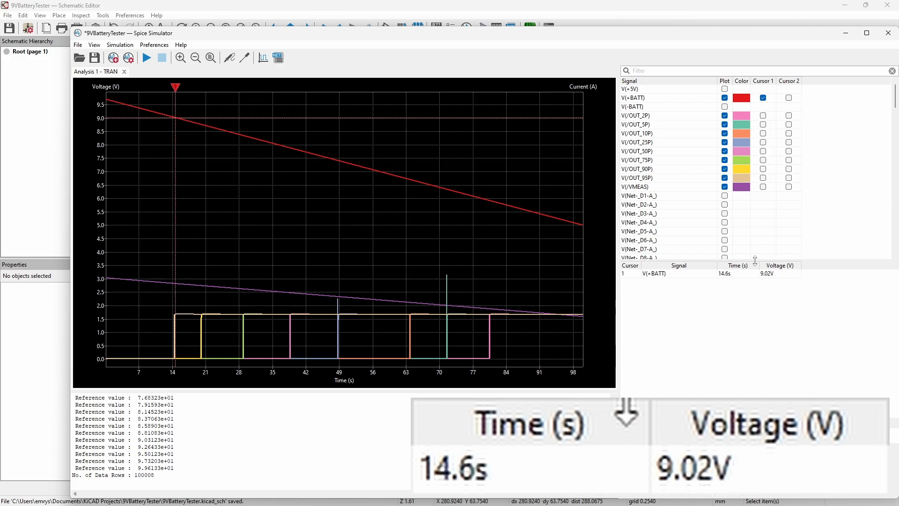
mouse_move(176, 88)
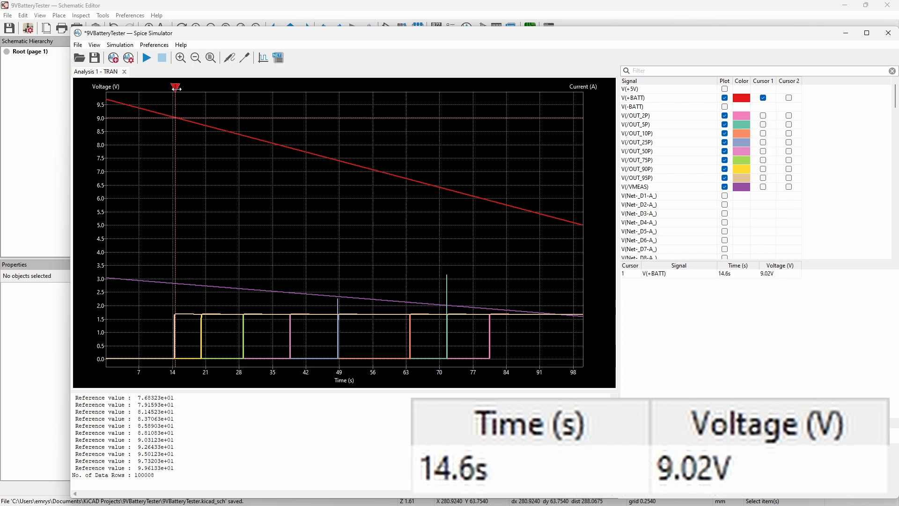
left_click_drag(176, 86, 179, 86)
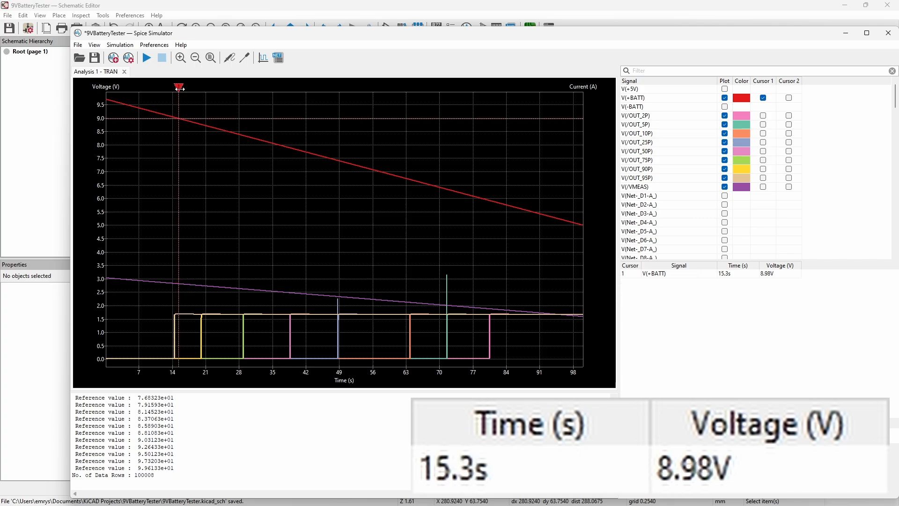
left_click_drag(180, 86, 200, 86)
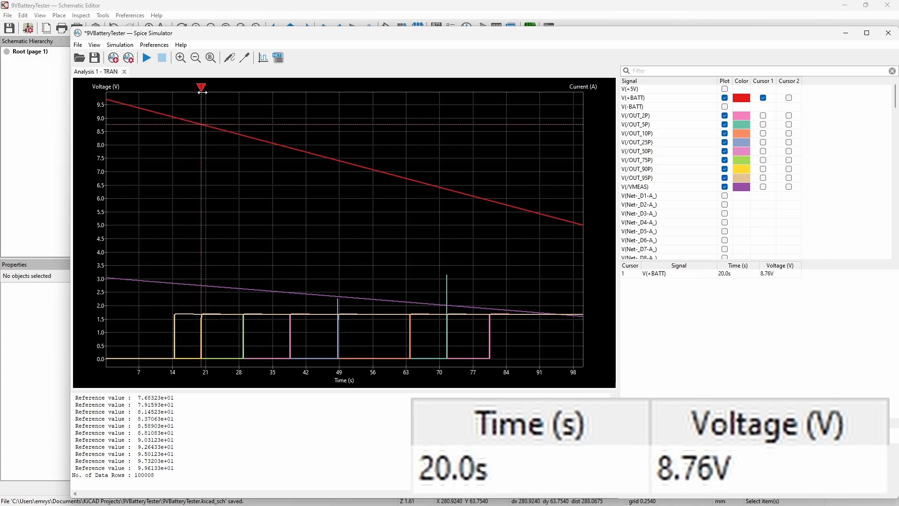
left_click_drag(201, 88, 237, 88)
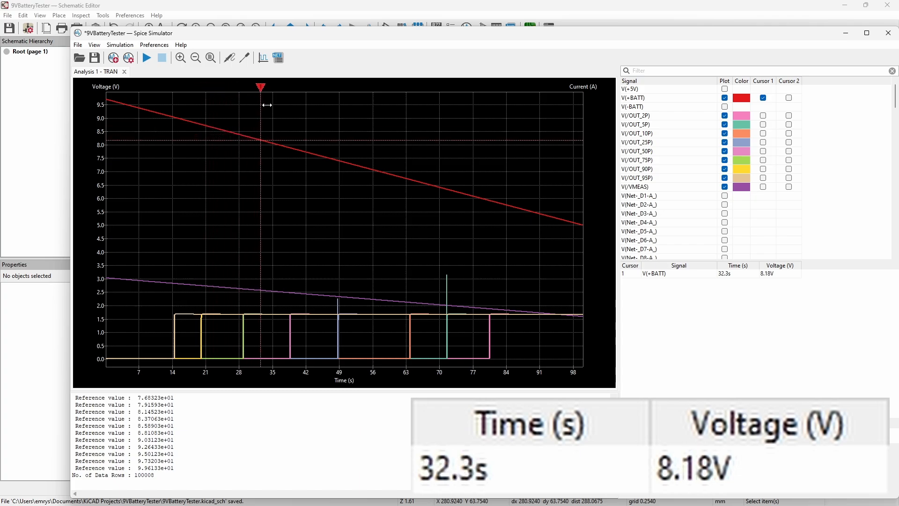
Read the remaining trips near 39 s, 64 s and 81 s, ending at 5.92 V around 80 s
left_click_drag(260, 87, 324, 87)
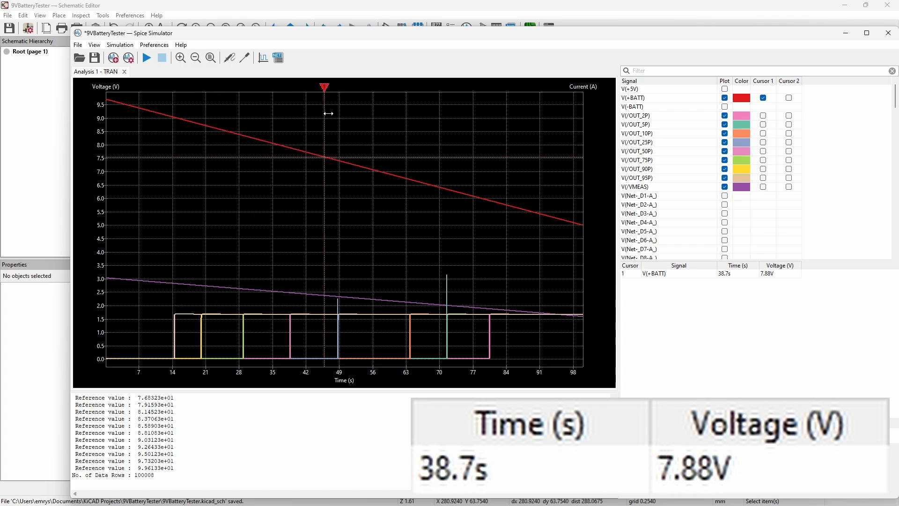
left_click_drag(324, 87, 410, 87)
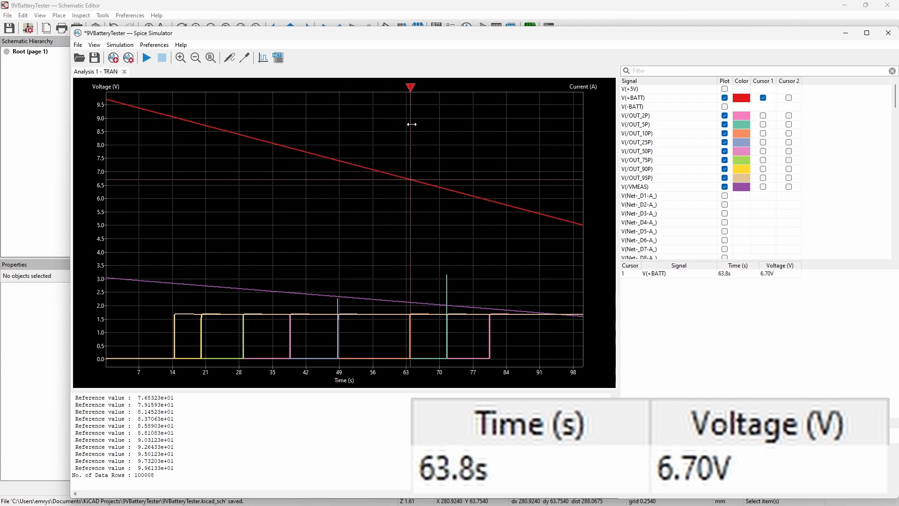
left_click_drag(410, 124, 446, 130)
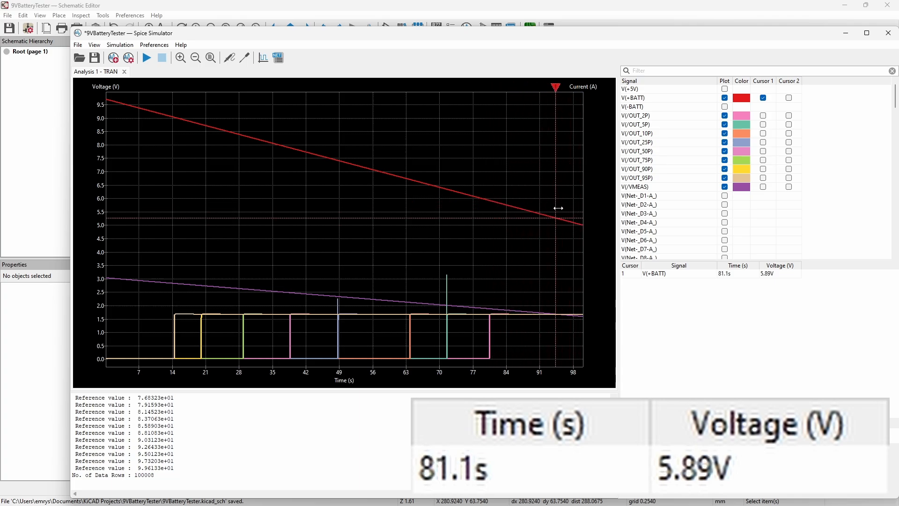
left_click_drag(556, 207, 489, 199)
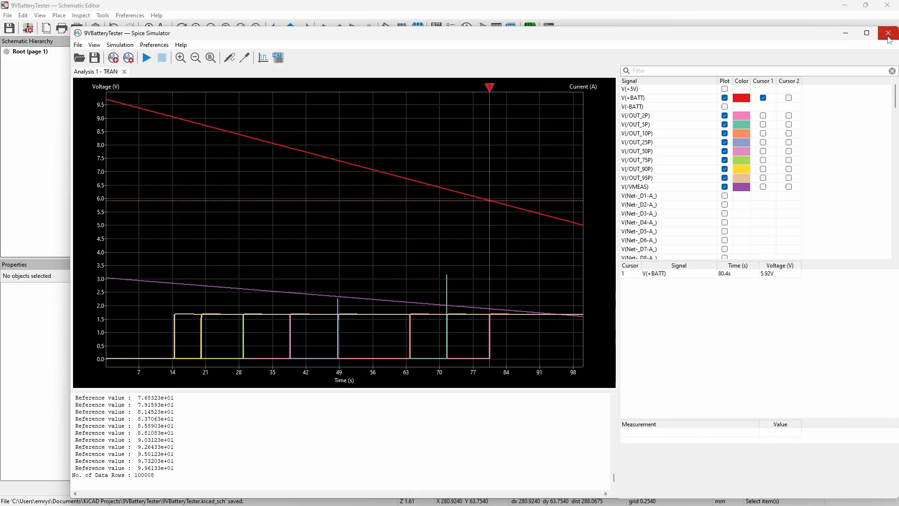
mouse_move(889, 34)
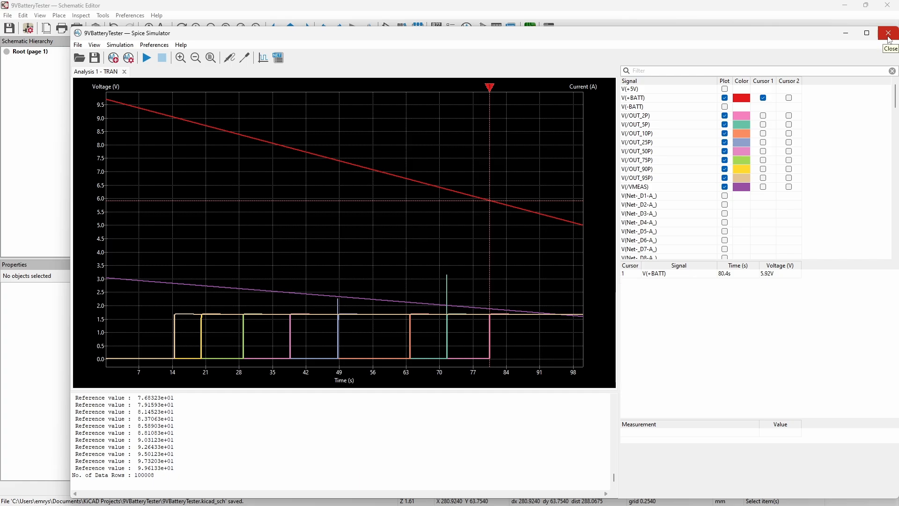
Close the simulator and zoom to the +BATT / Q1 NMOS measurement circuit
left_click(890, 32)
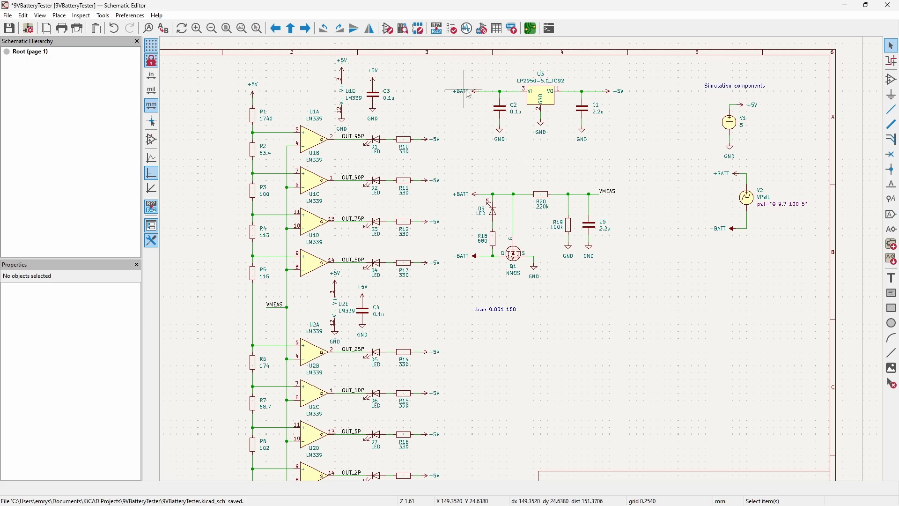
left_click(459, 91)
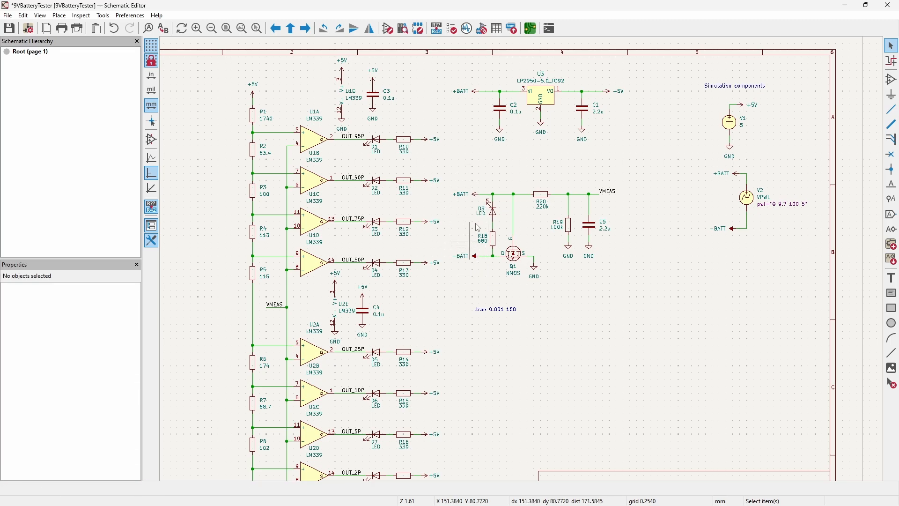
mouse_move(469, 191)
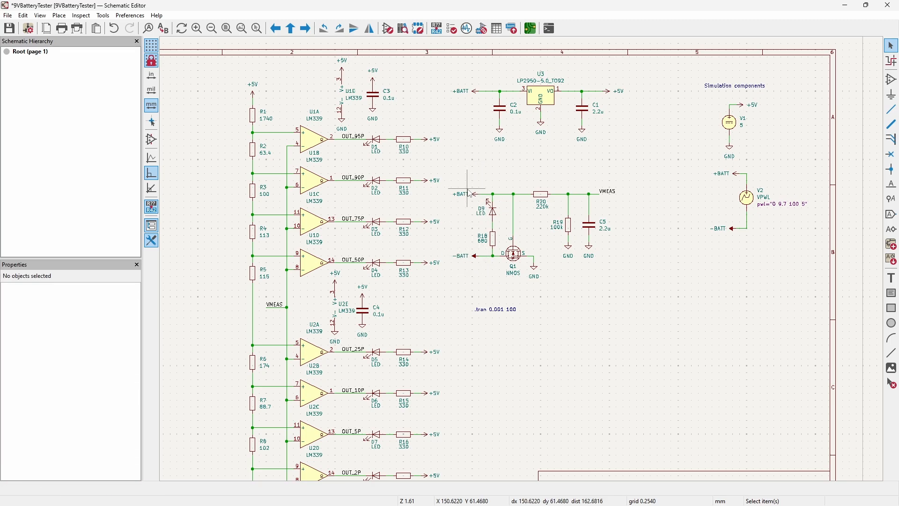
mouse_move(592, 282)
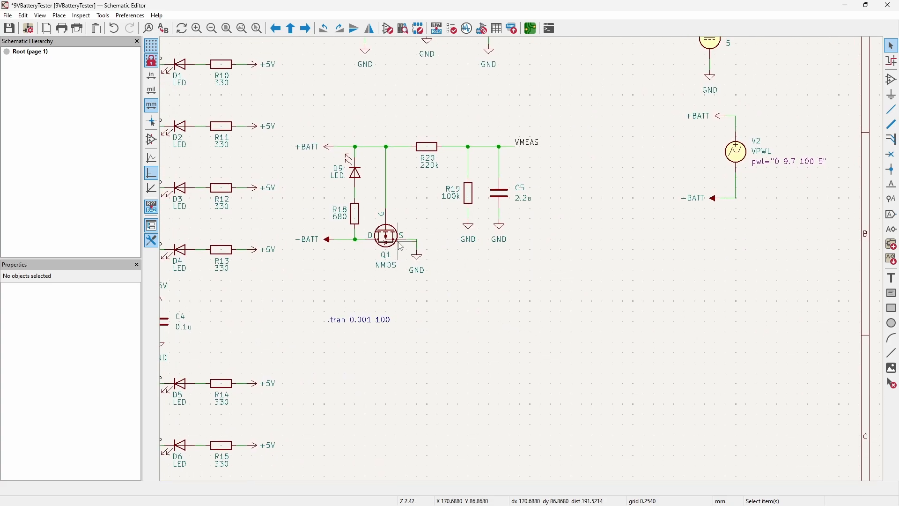
Fit the whole sheet in view and save the battery tester schematic
left_click(384, 235)
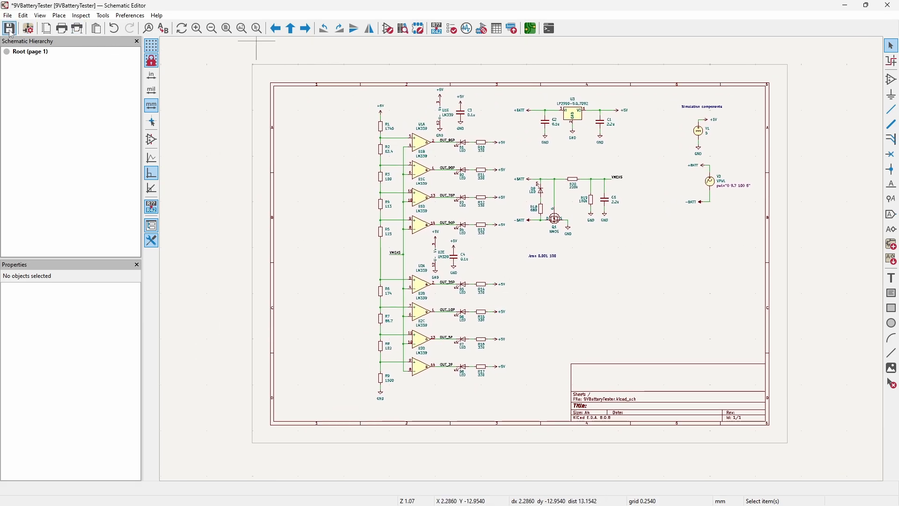
mouse_move(9, 28)
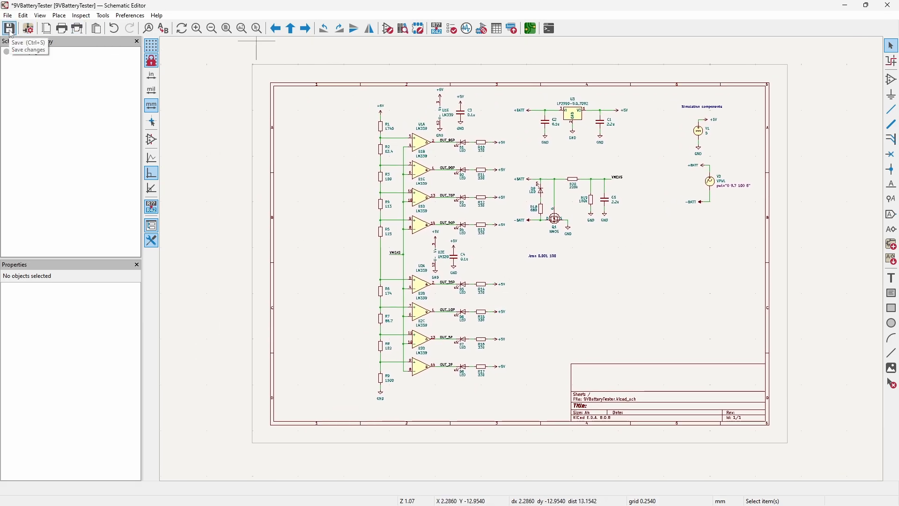
left_click(9, 27)
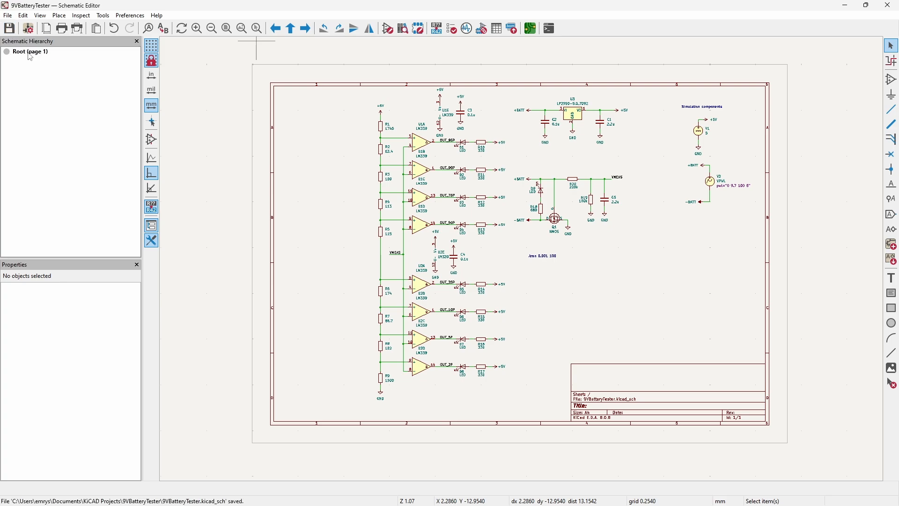